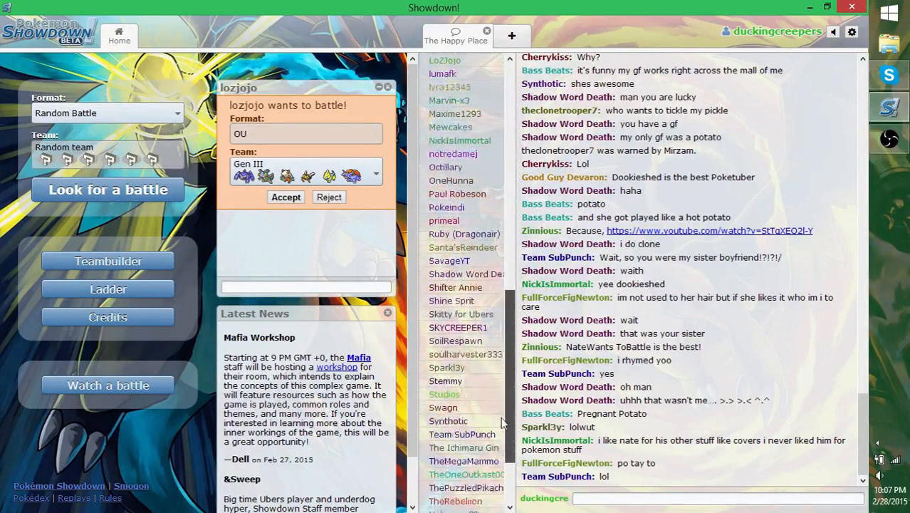
Step: Accept LoZJojo's OU challenge so the battle opens at the Choose Lead preview
scroll(down, 3)
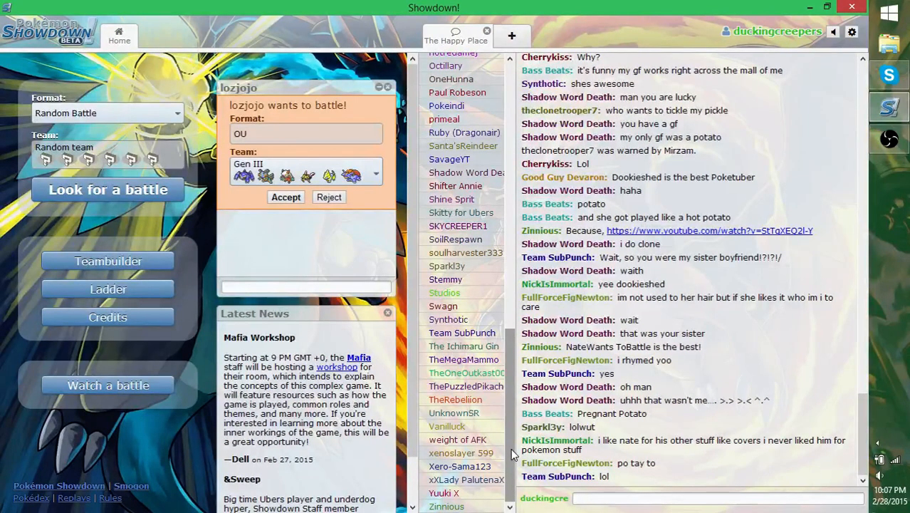
scroll(down, 3)
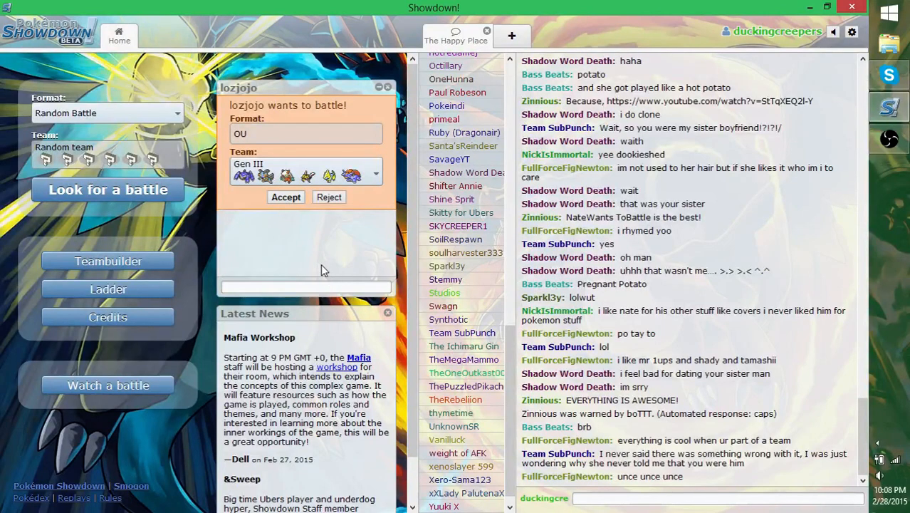
mouse_move(299, 243)
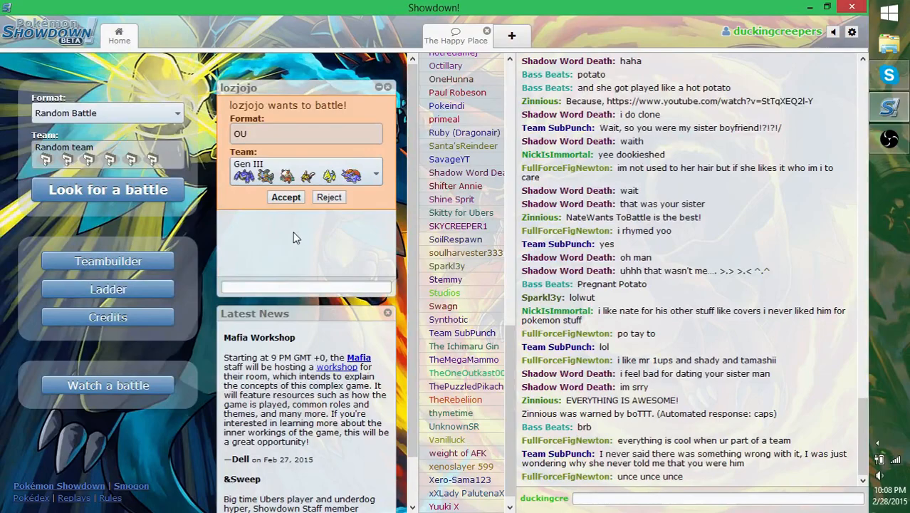
mouse_move(284, 212)
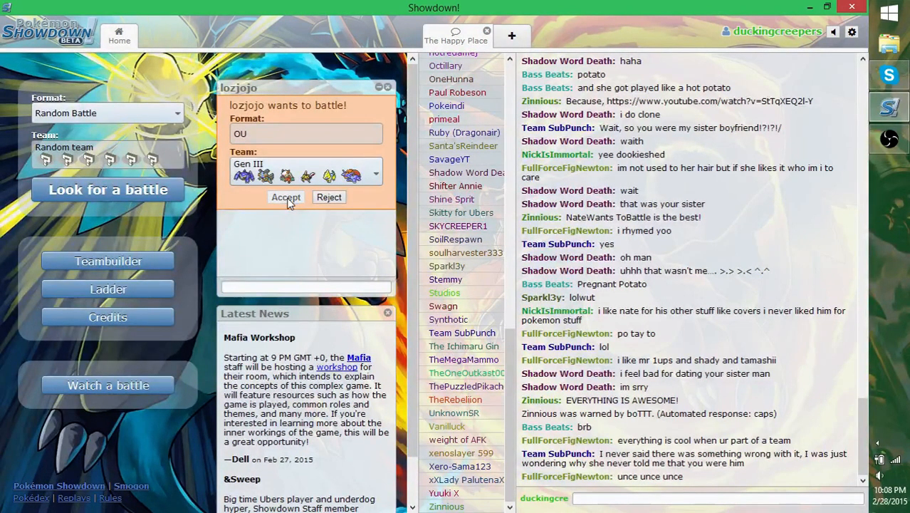
click(285, 196)
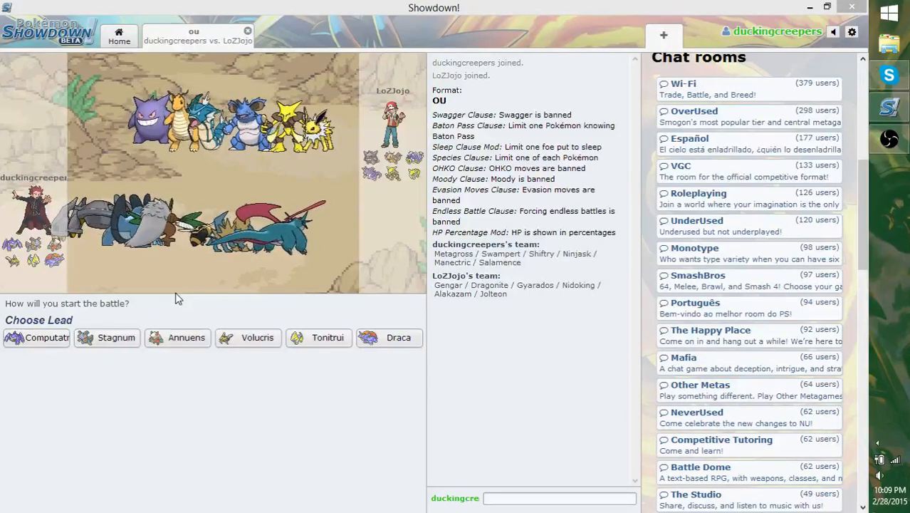
mouse_move(115, 336)
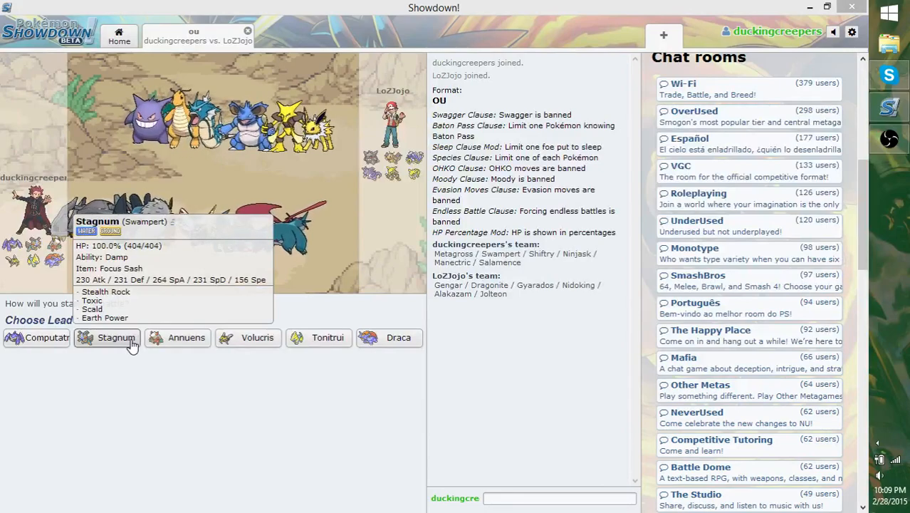
Step: Lead with Stagnum the Swampert and use Stealth Rock on turn 1 against Jolteon
click(117, 336)
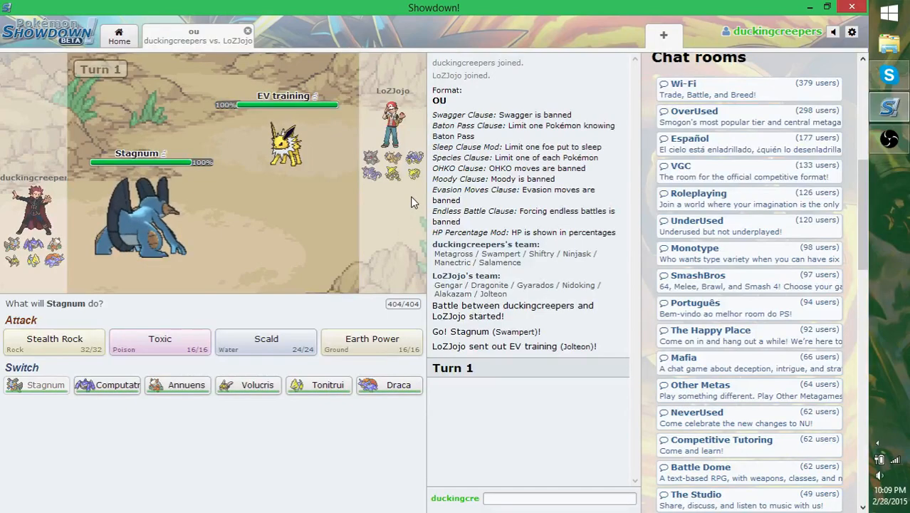
mouse_move(393, 160)
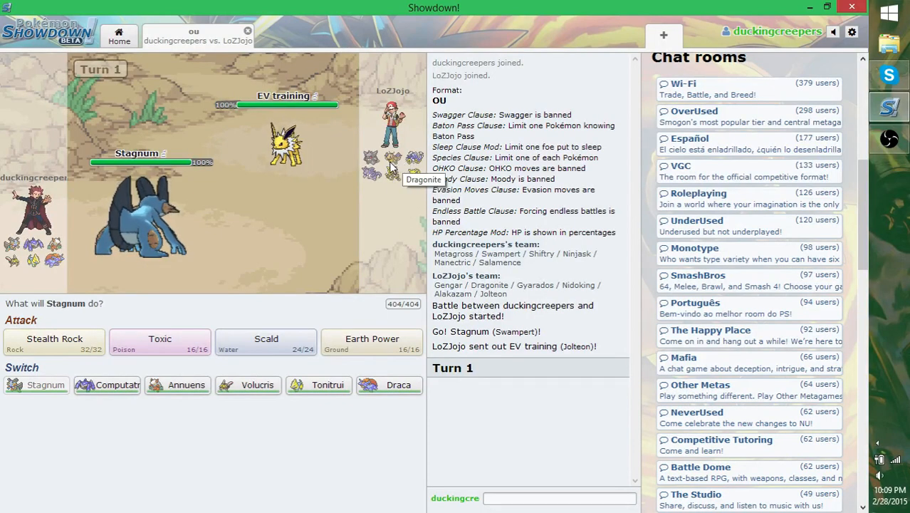
mouse_move(390, 173)
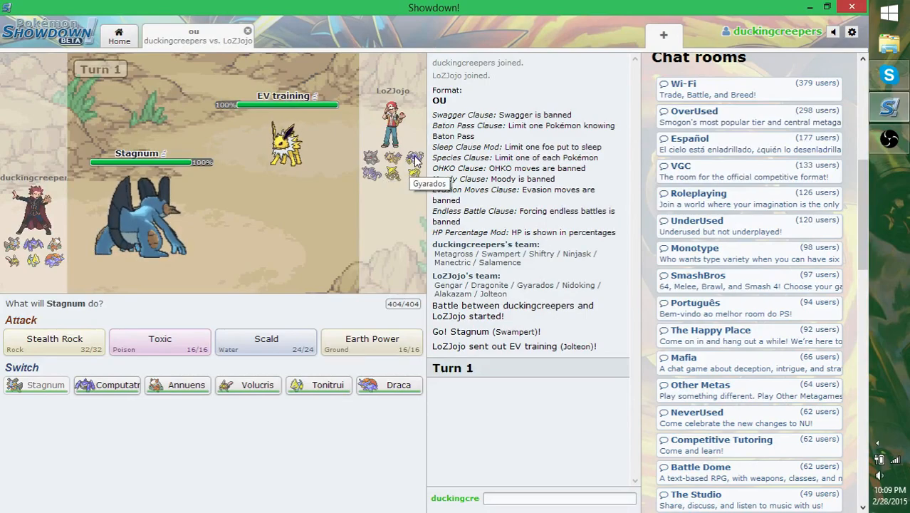
mouse_move(393, 172)
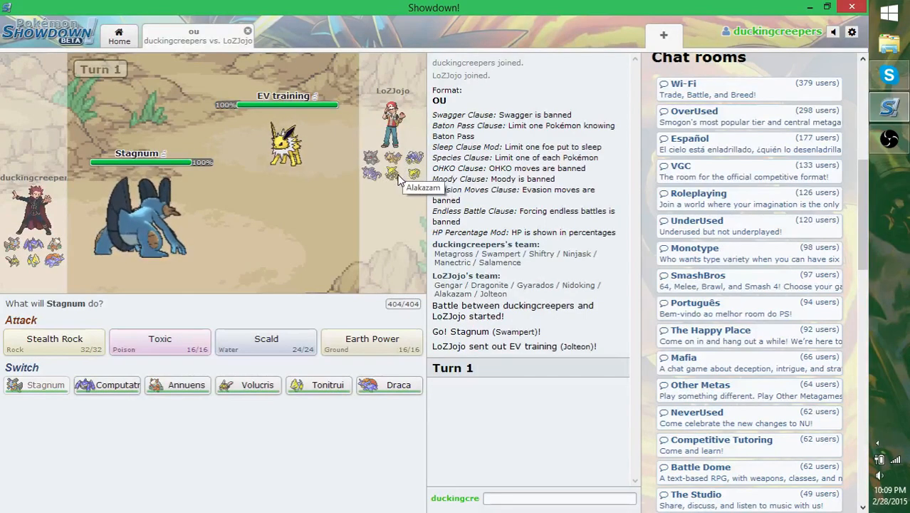
mouse_move(107, 384)
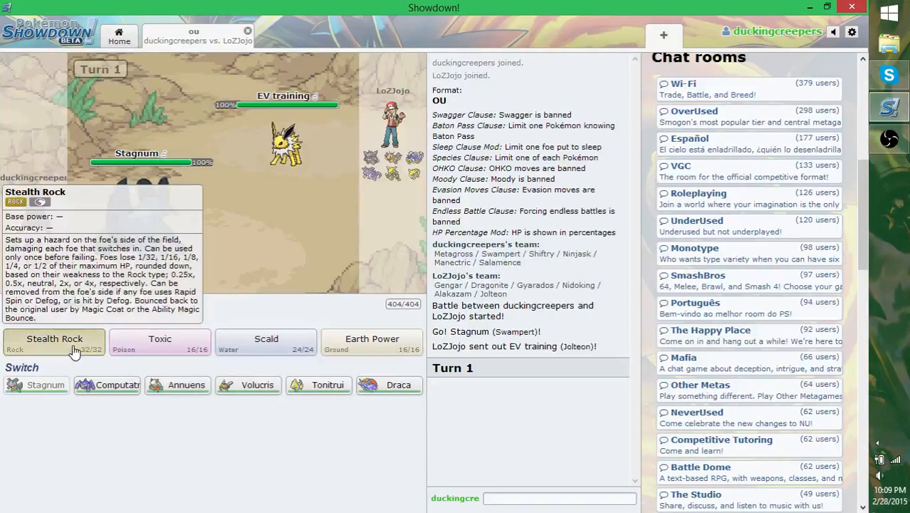
click(54, 339)
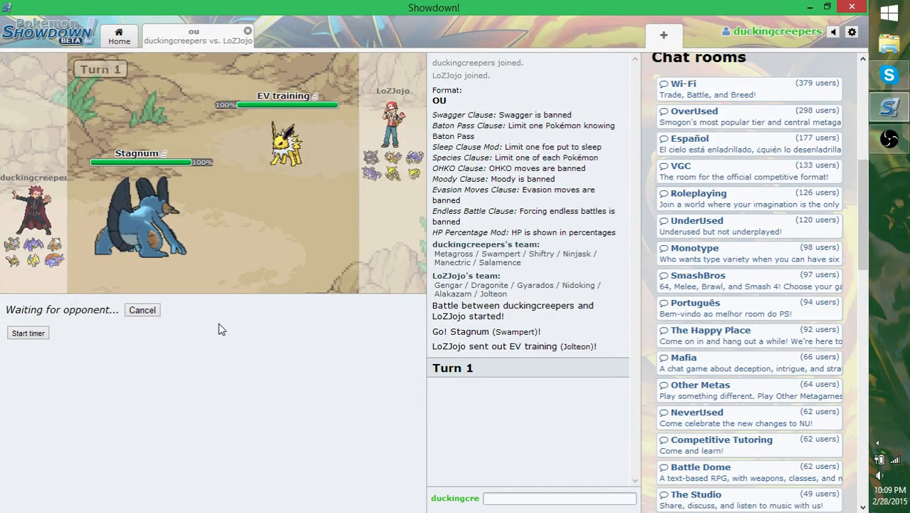
mouse_move(209, 328)
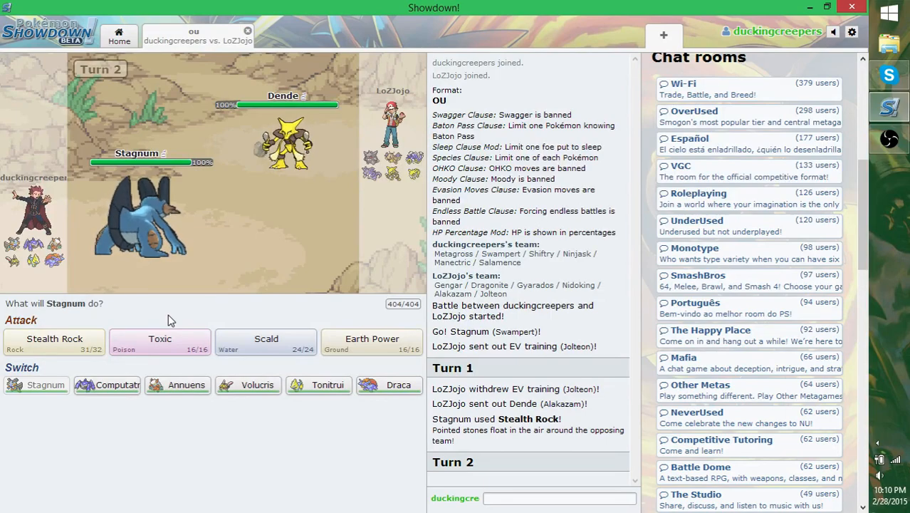
mouse_move(159, 342)
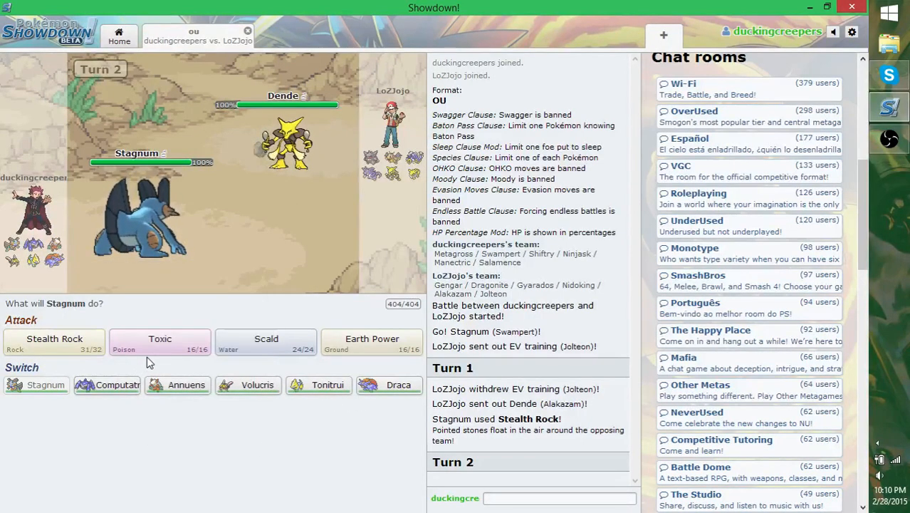
mouse_move(160, 341)
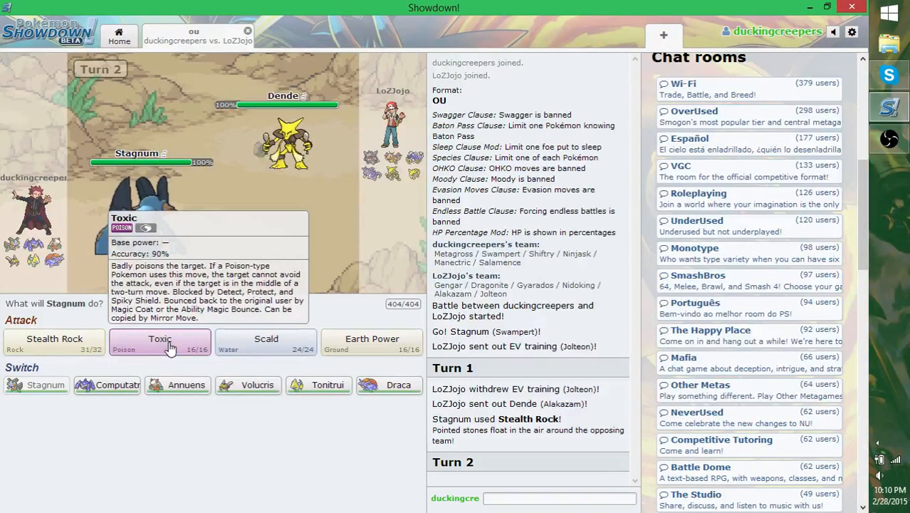
Step: Have Stagnum use Toxic on Alakazam for turn 2, then switch to the Skype call
click(159, 342)
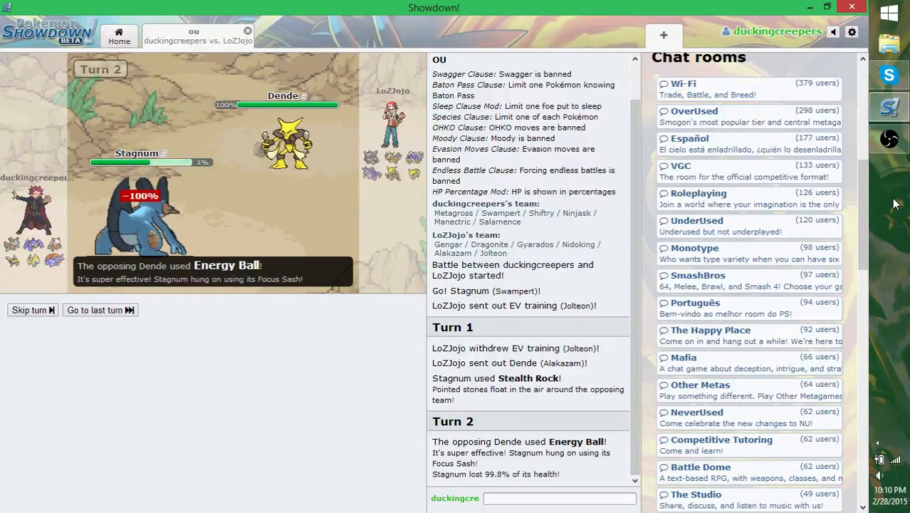
click(889, 74)
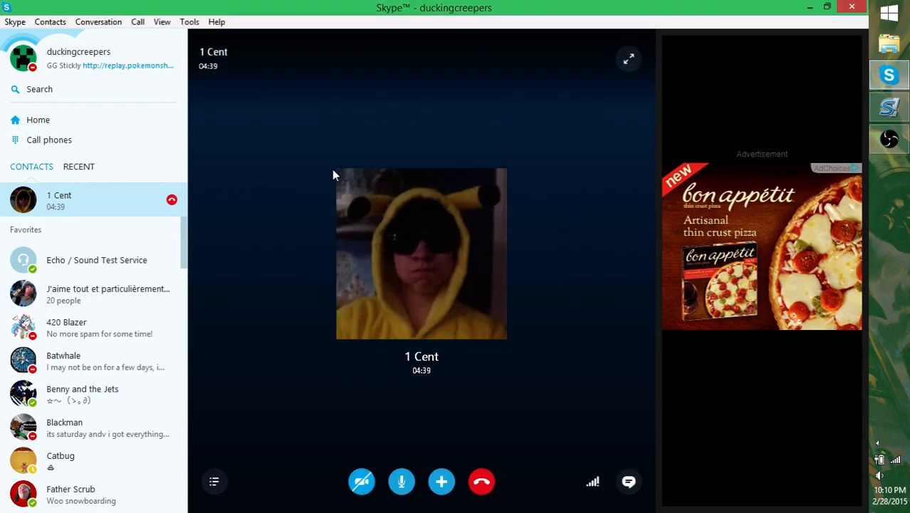
mouse_move(541, 347)
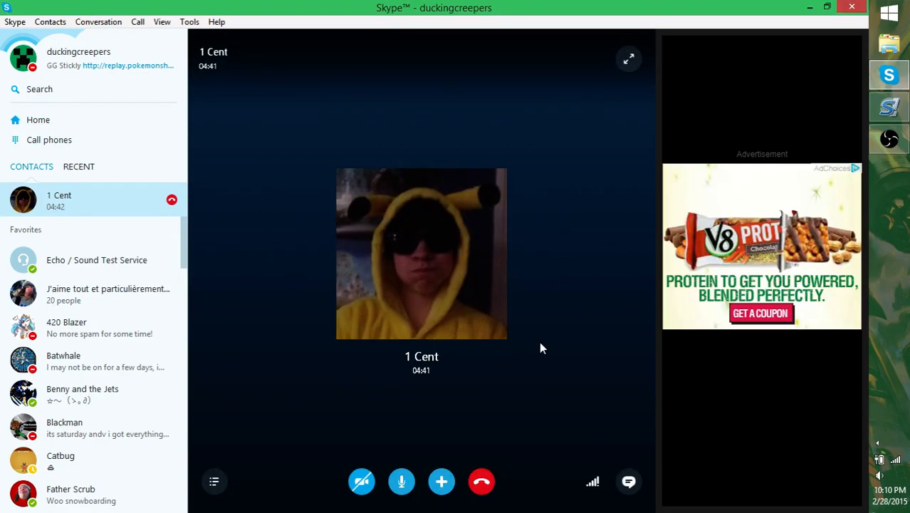
mouse_move(842, 184)
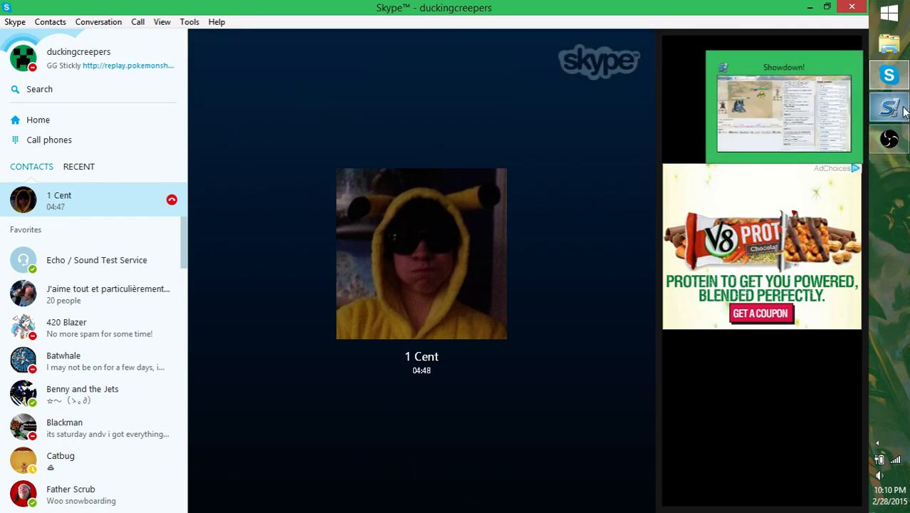
Step: Return to the battle, send in Volucris the Ninjask and use Swords Dance on turn 4
click(888, 107)
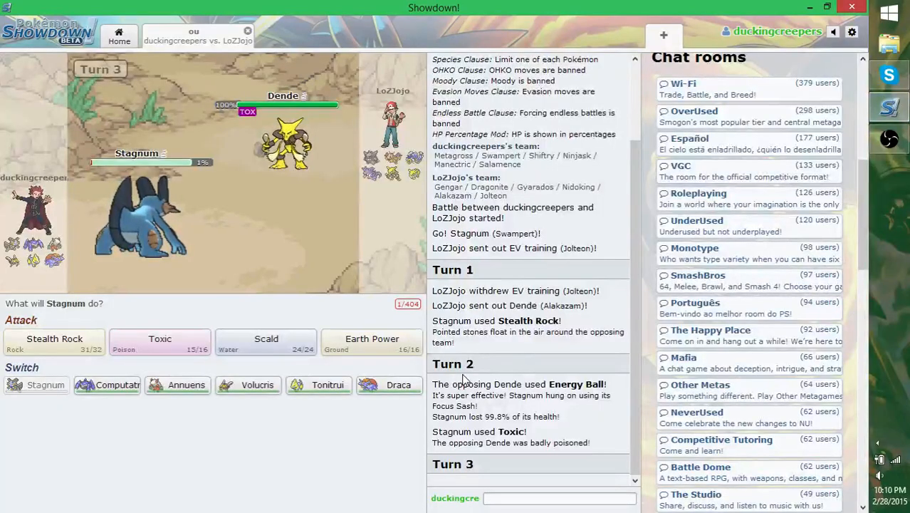
mouse_move(288, 436)
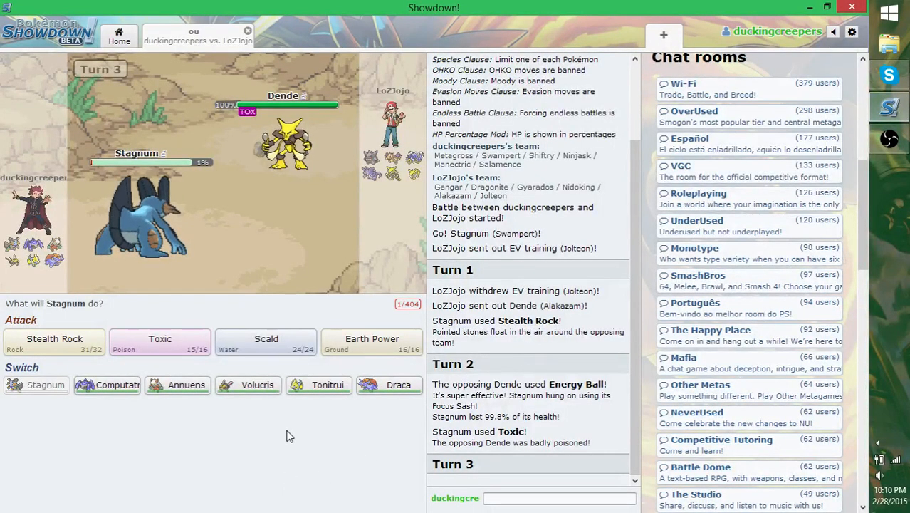
click(265, 342)
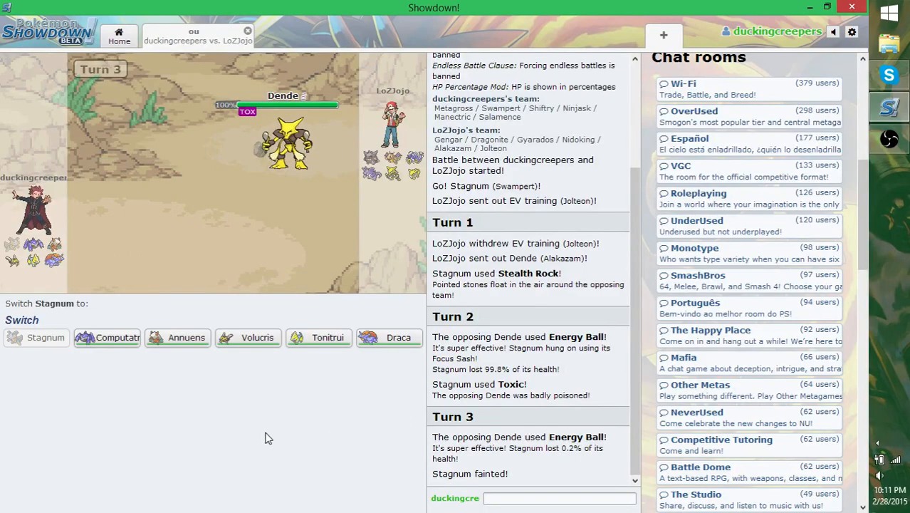
mouse_move(248, 336)
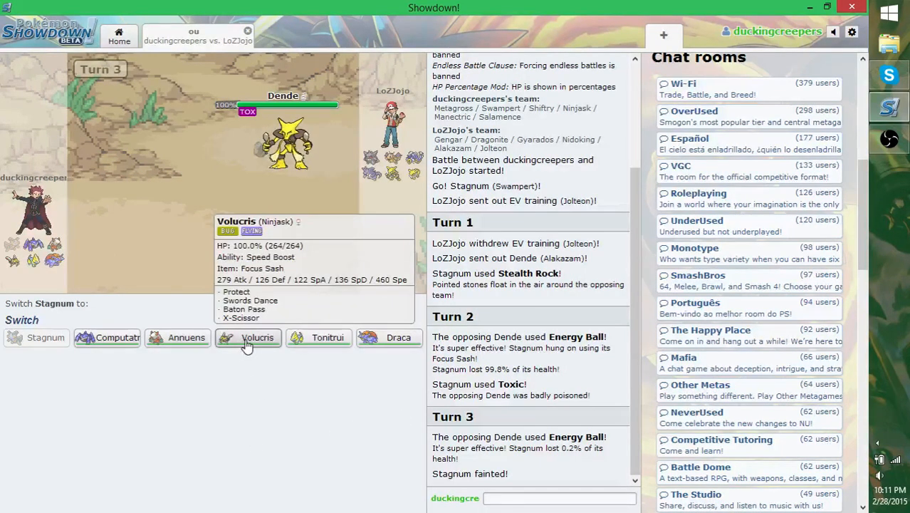
click(257, 336)
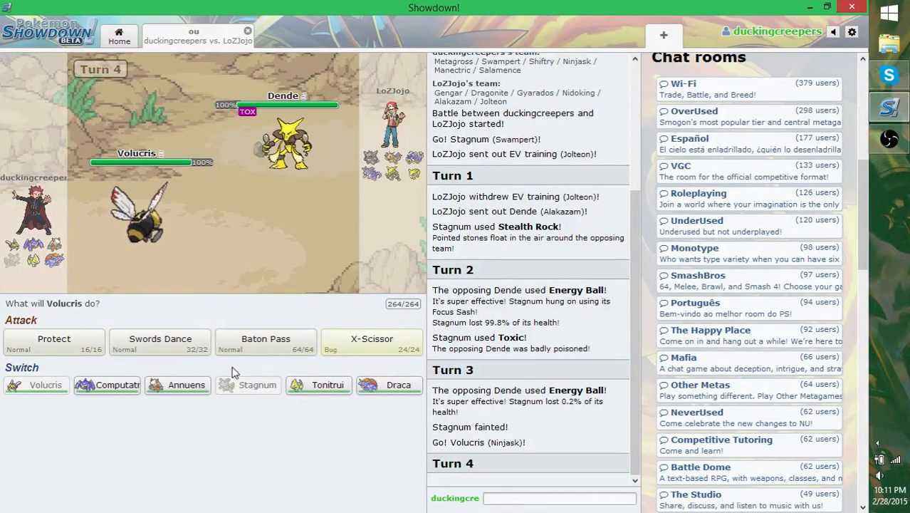
mouse_move(159, 342)
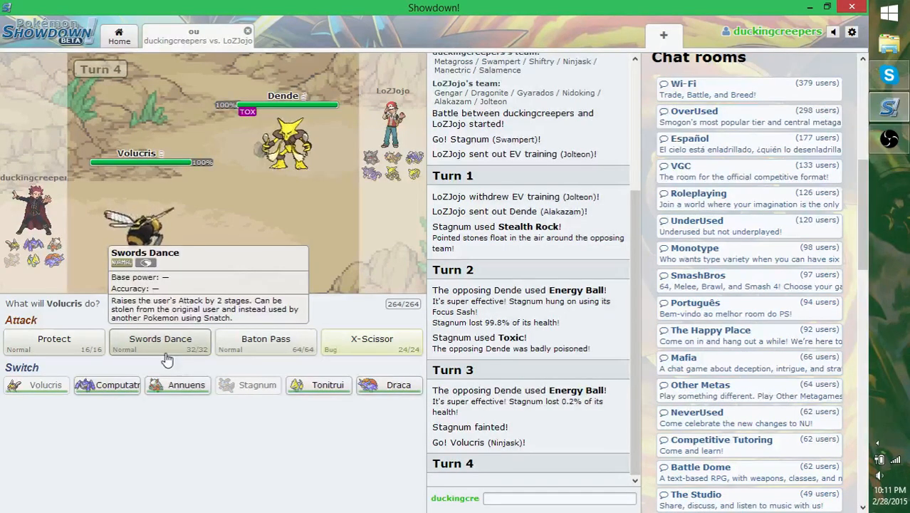
click(159, 341)
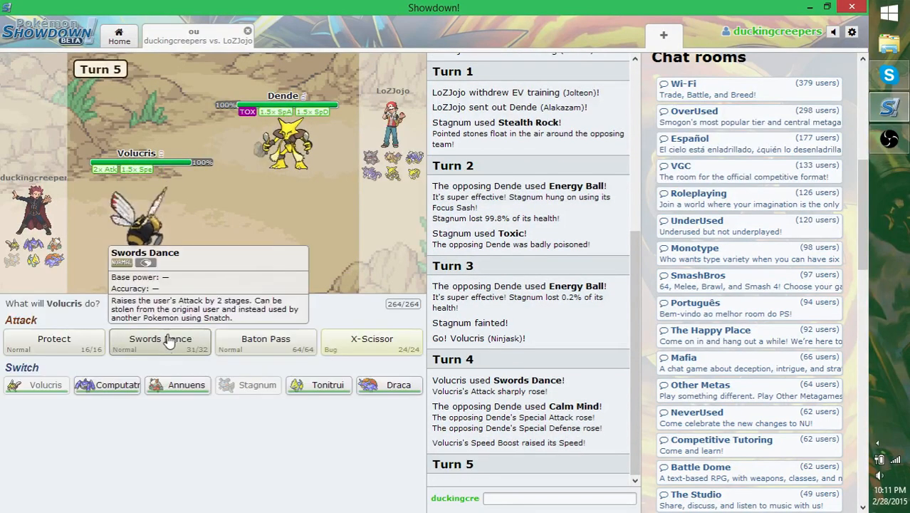
Step: Use Swords Dance again on turn 5, then Protect Volucris from Dende on turn 6
click(160, 339)
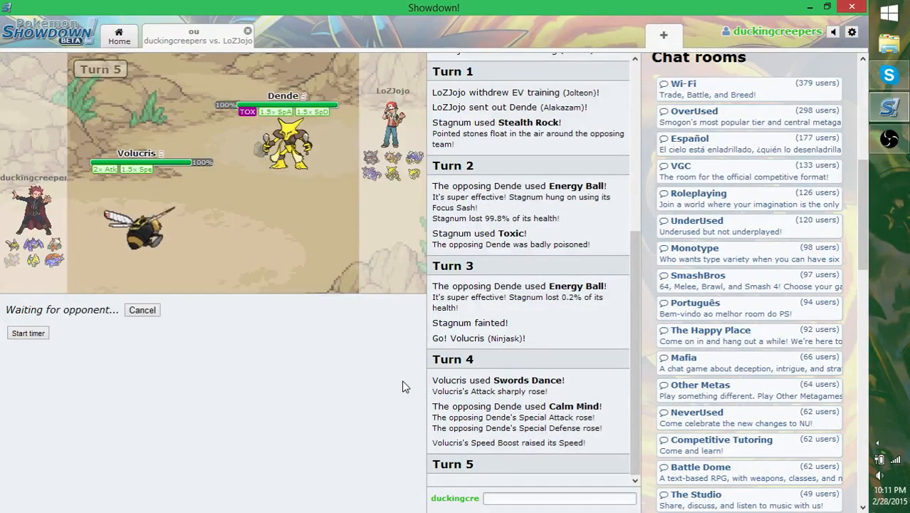
mouse_move(310, 408)
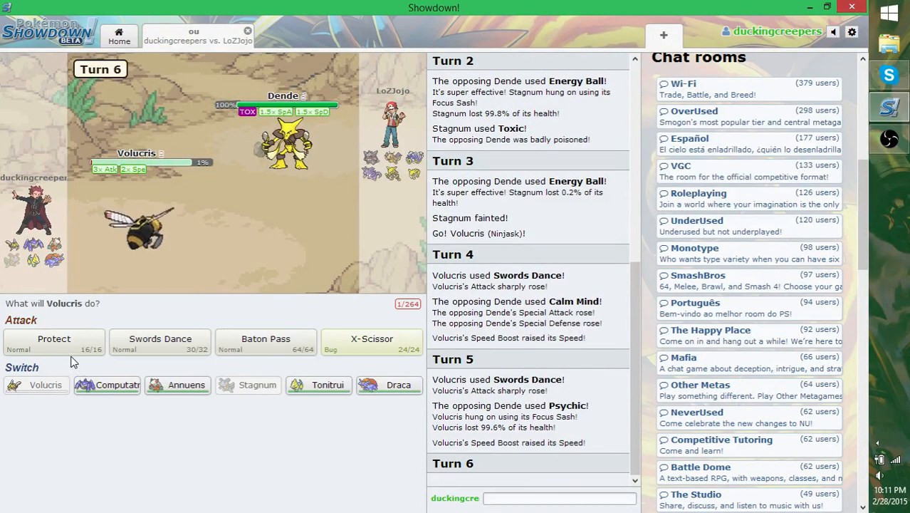
click(370, 341)
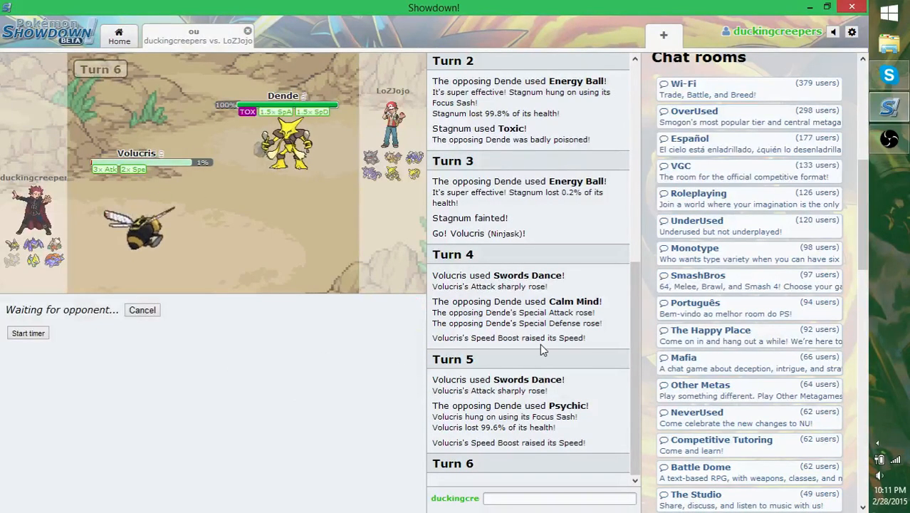
mouse_move(405, 365)
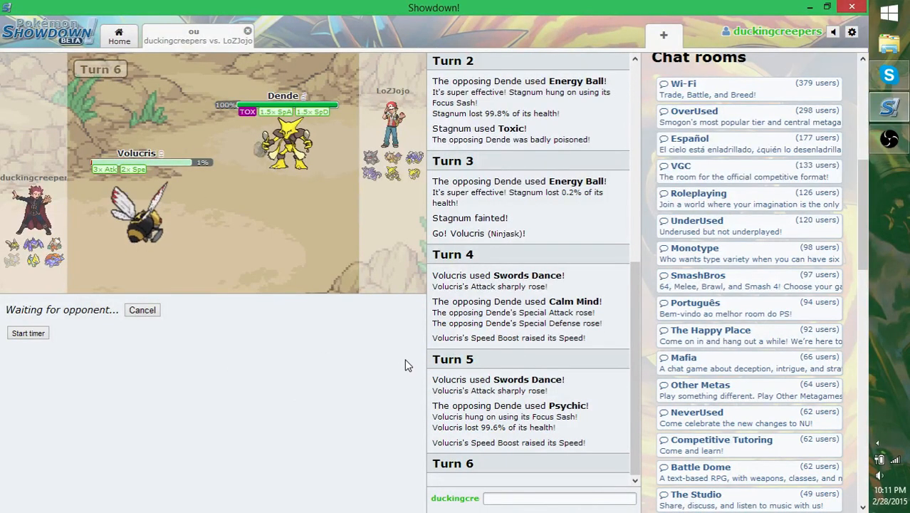
mouse_move(356, 387)
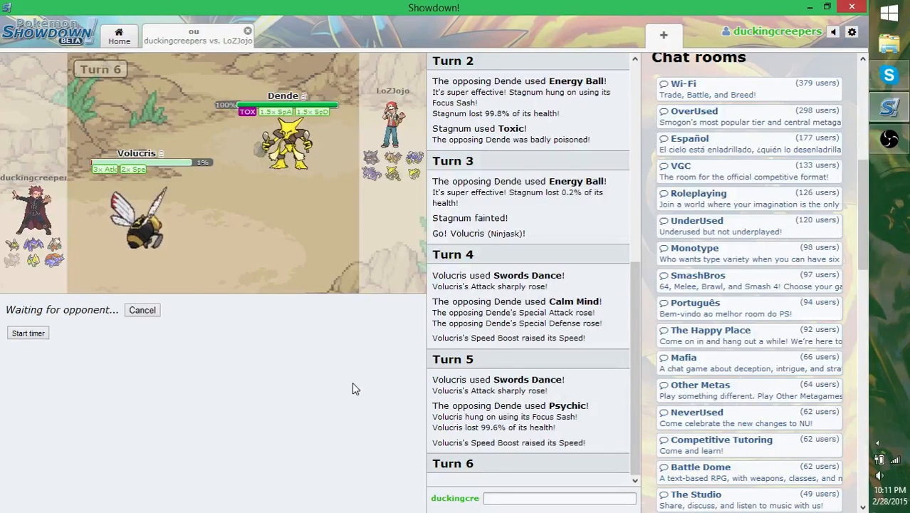
mouse_move(140, 227)
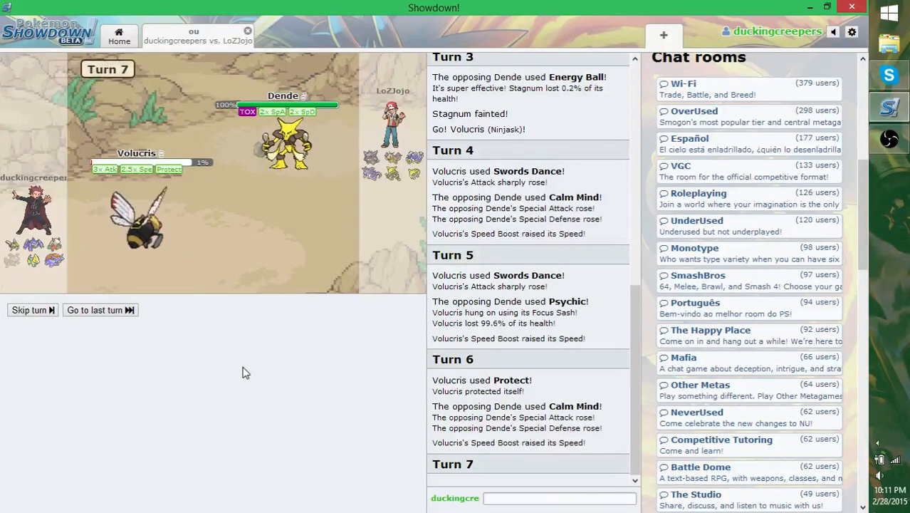
Step: Baton Pass Volucris's boosts to Computatrum, Mega Evolve it and hit Dende with Meteor Mash
click(100, 310)
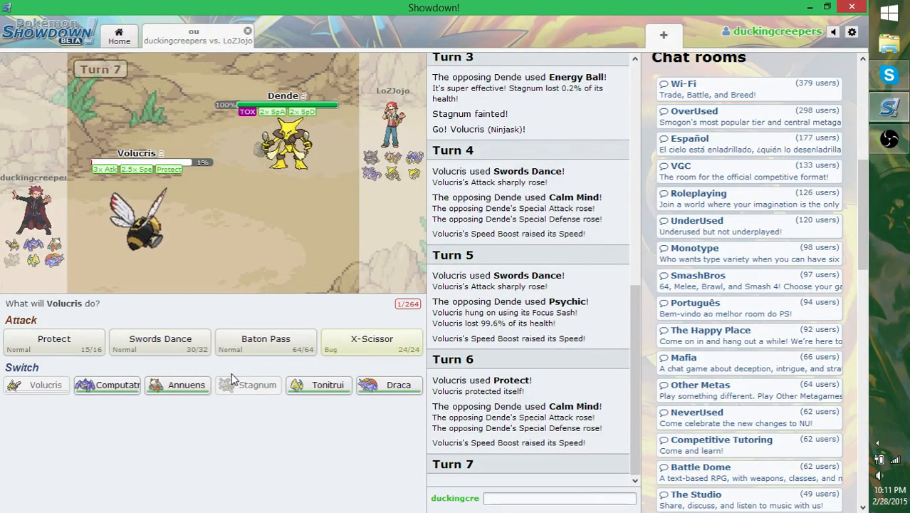
mouse_move(265, 341)
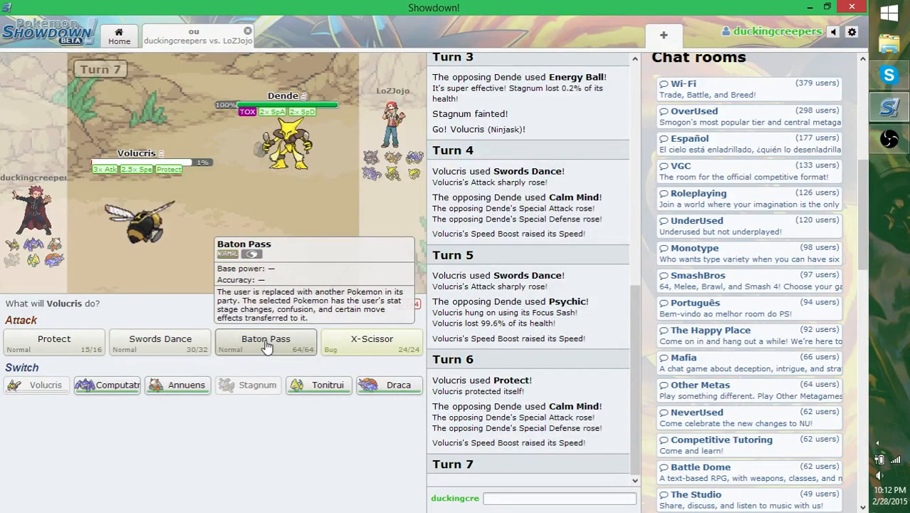
mouse_move(265, 348)
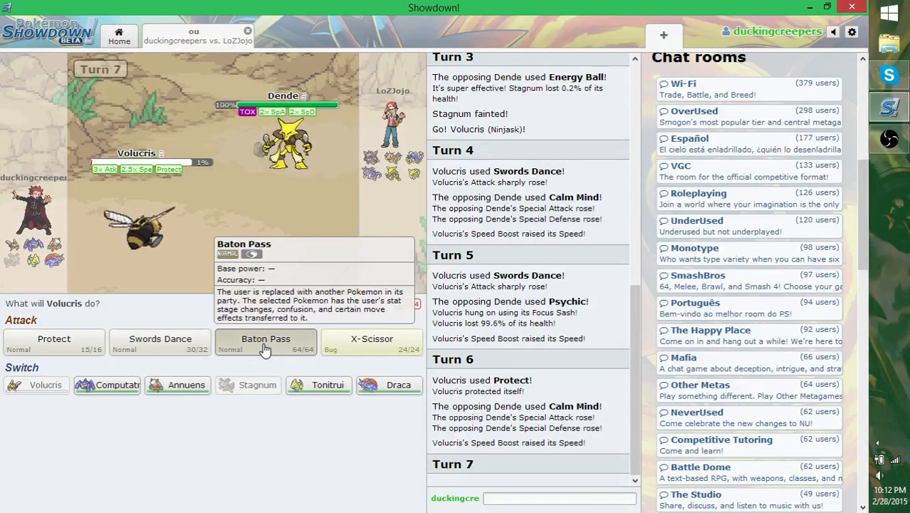
click(265, 339)
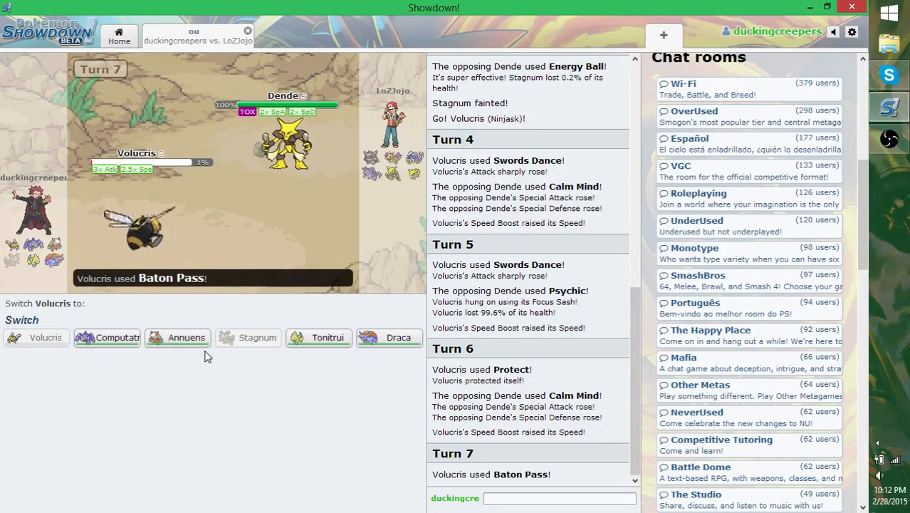
mouse_move(107, 336)
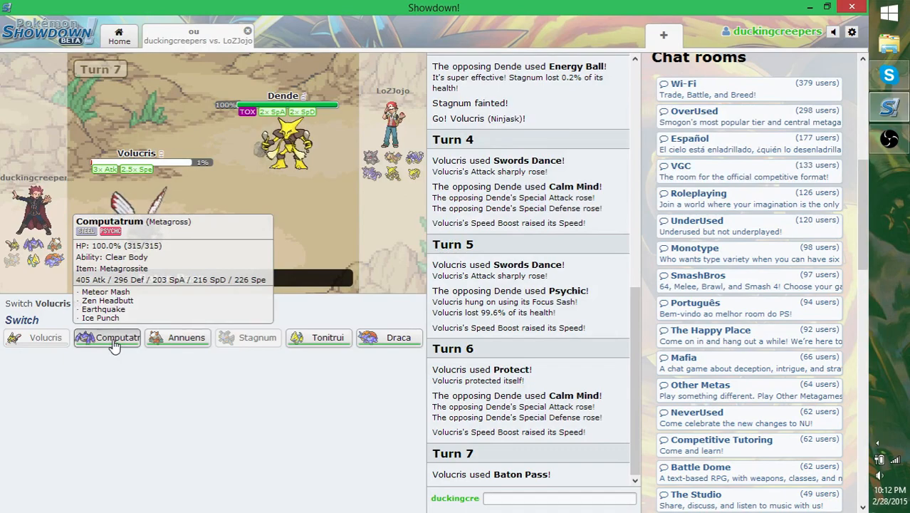
click(107, 336)
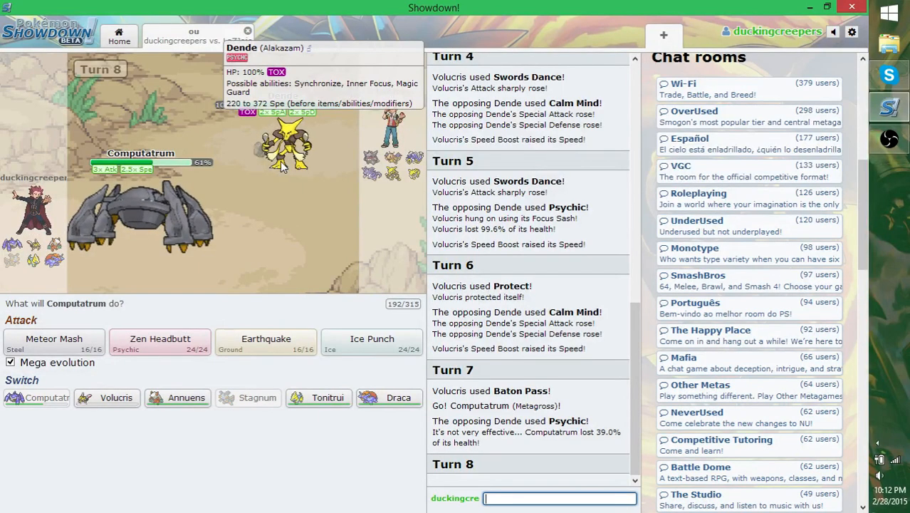
mouse_move(160, 339)
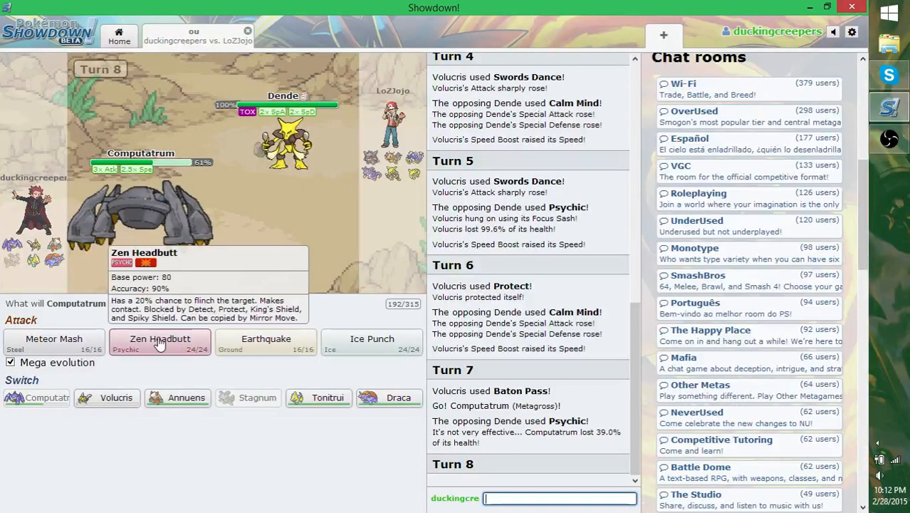
click(160, 339)
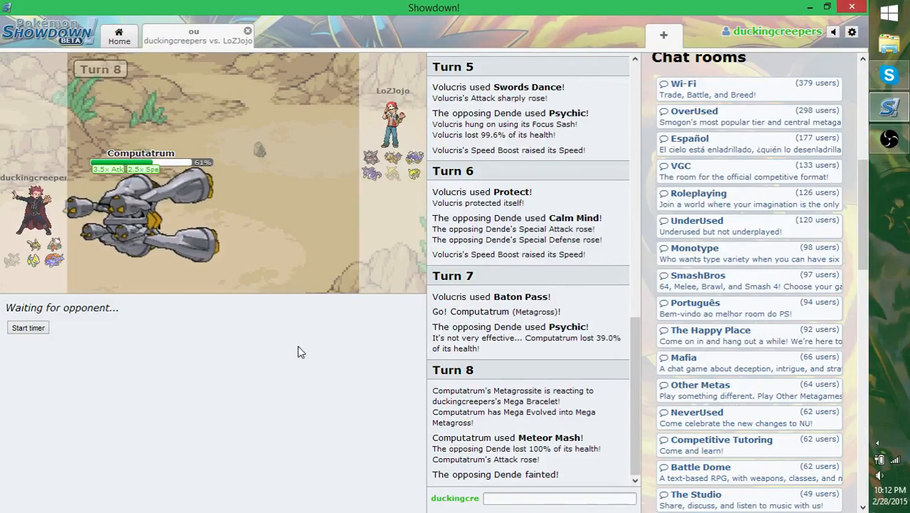
mouse_move(306, 346)
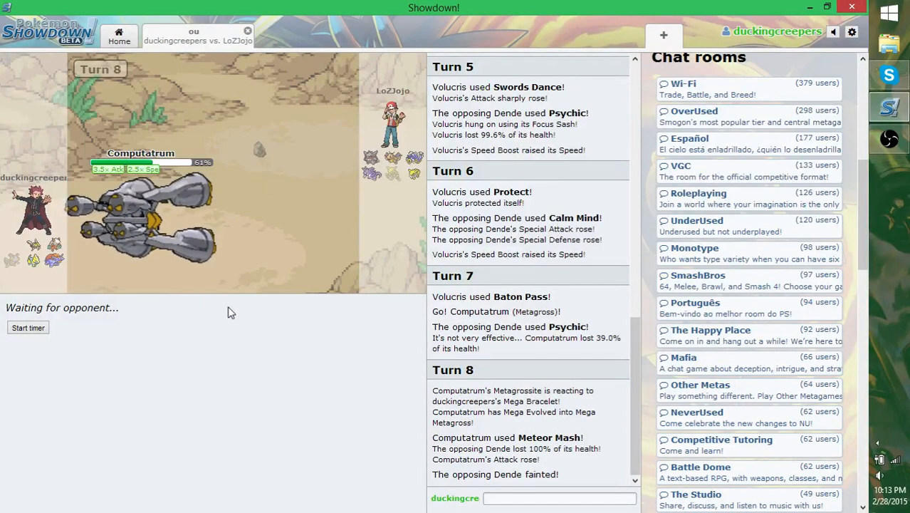
mouse_move(399, 382)
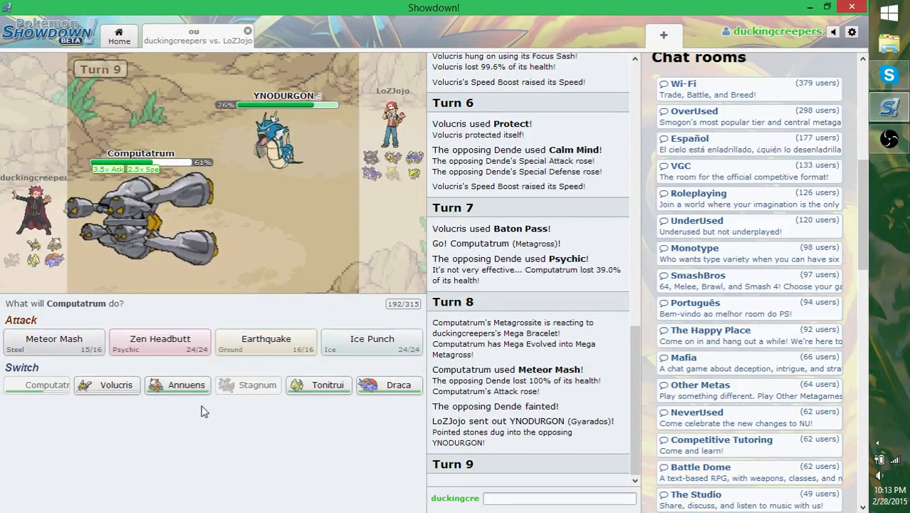
mouse_move(160, 342)
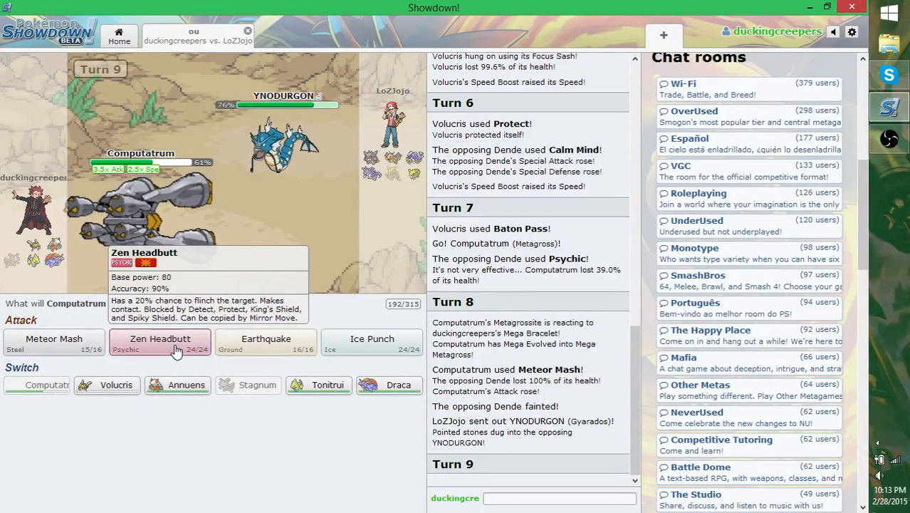
Step: Attack YNODURGON with Zen Headbutt, then send out Tonitrui after Computatrum faints
click(160, 338)
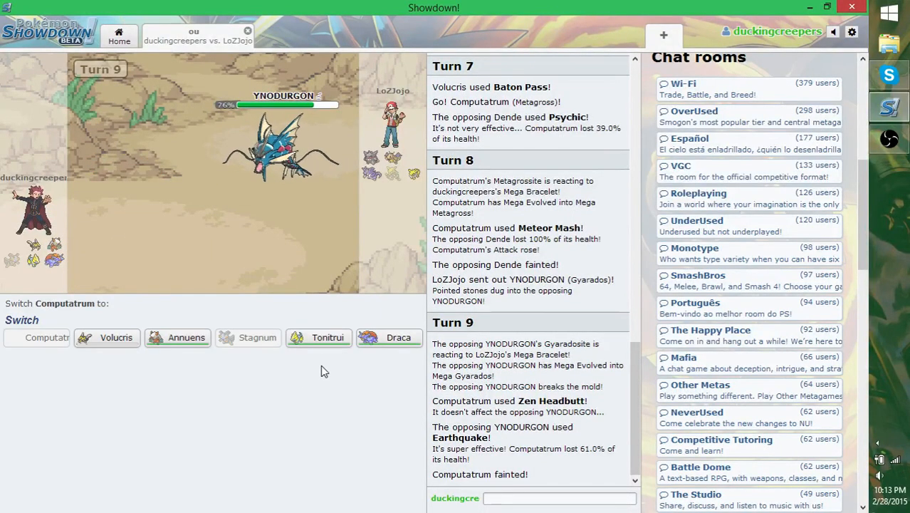
mouse_move(367, 408)
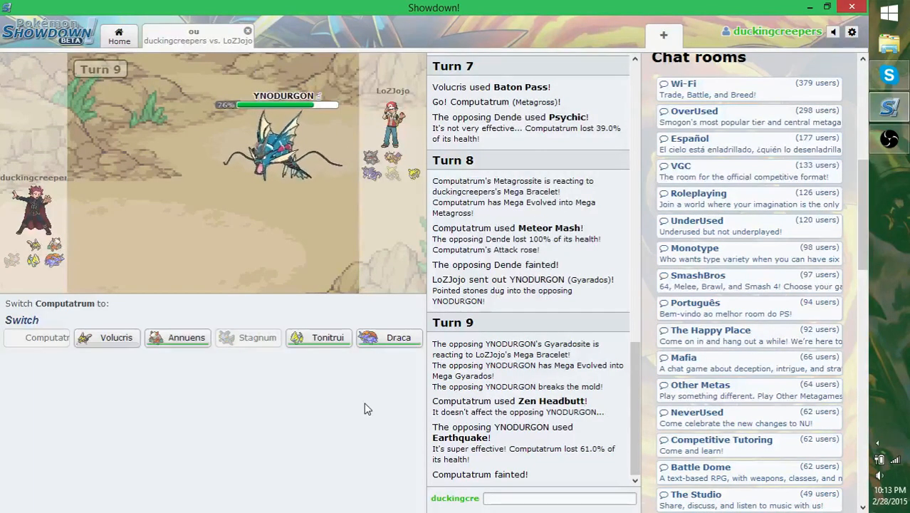
mouse_move(282, 149)
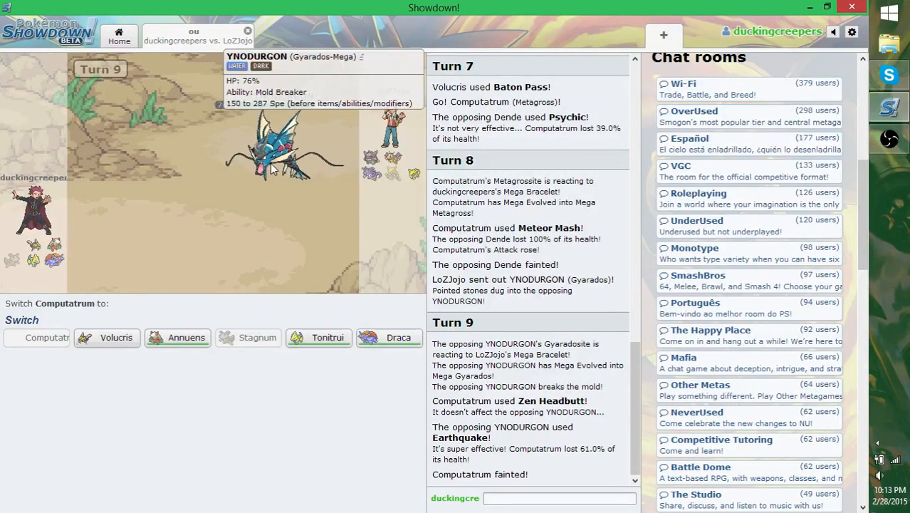
click(327, 336)
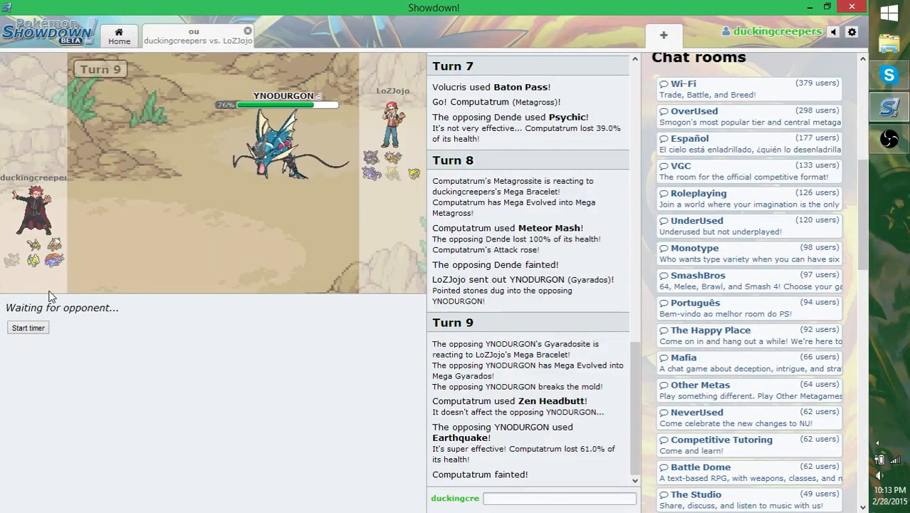
mouse_move(34, 249)
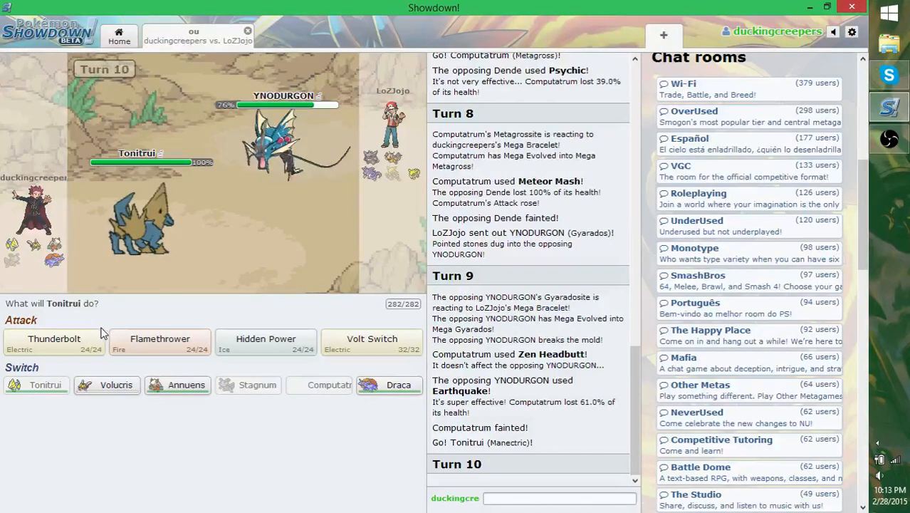
mouse_move(54, 342)
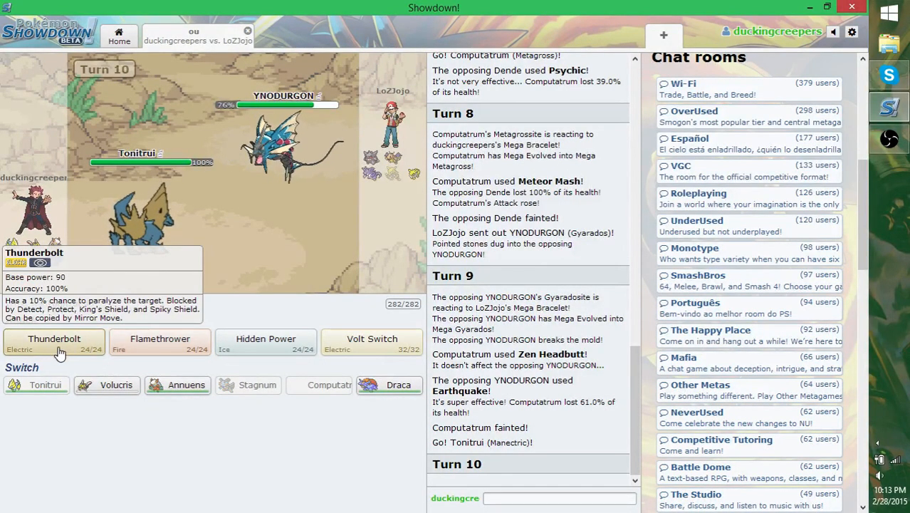
Step: Have Tonitrui the Manectric use Thunderbolt against Mega Gyarados on turn 10
click(54, 339)
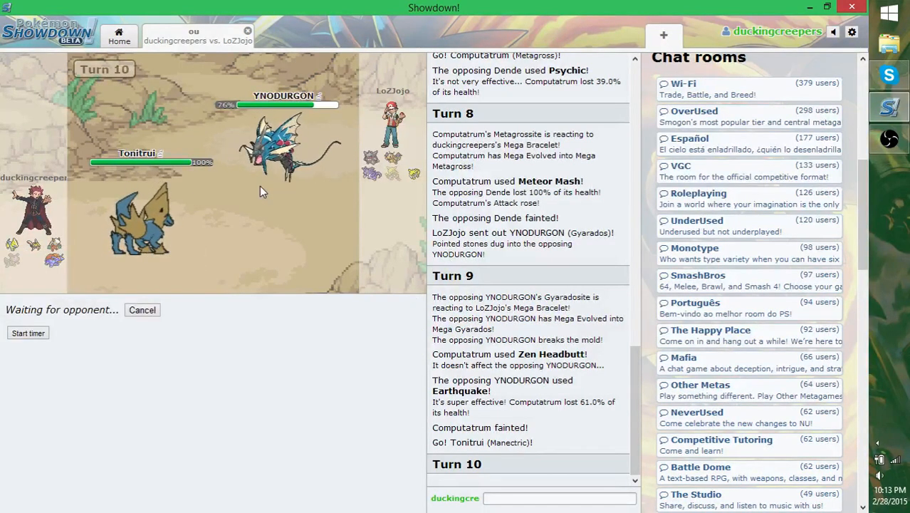
mouse_move(349, 349)
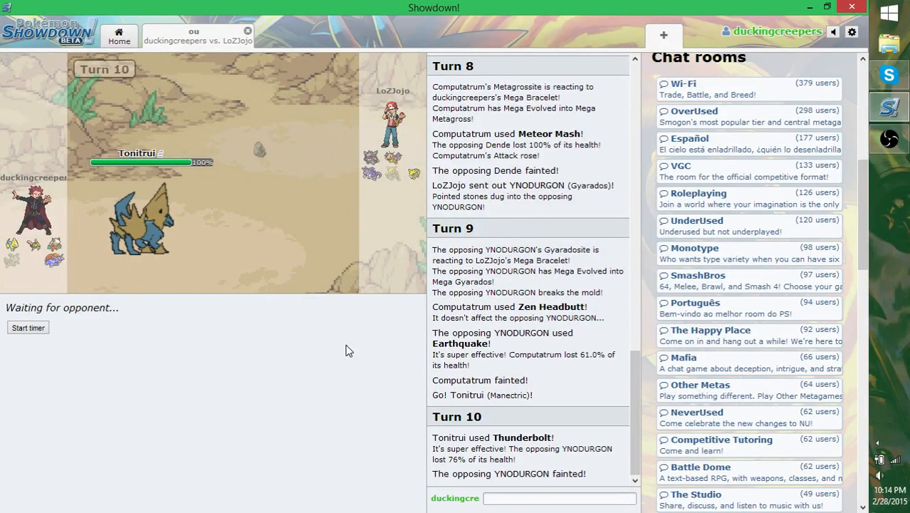
mouse_move(142, 228)
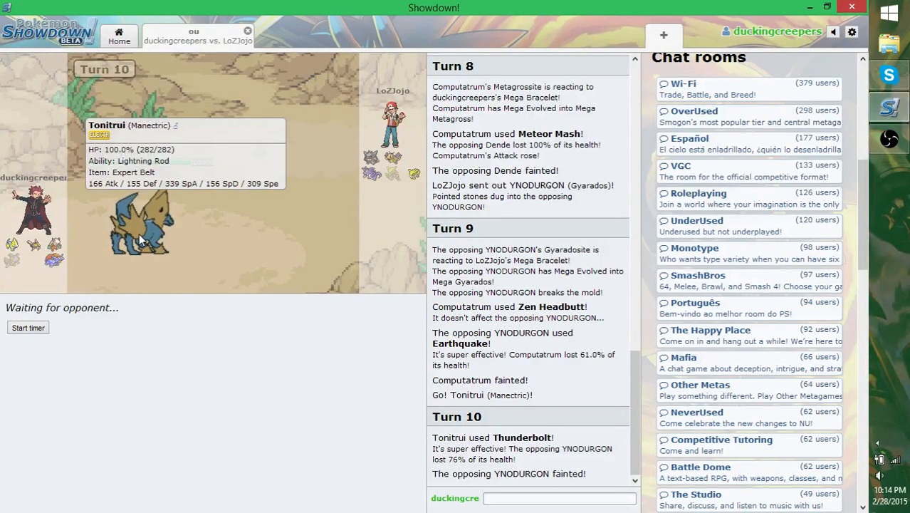
mouse_move(177, 373)
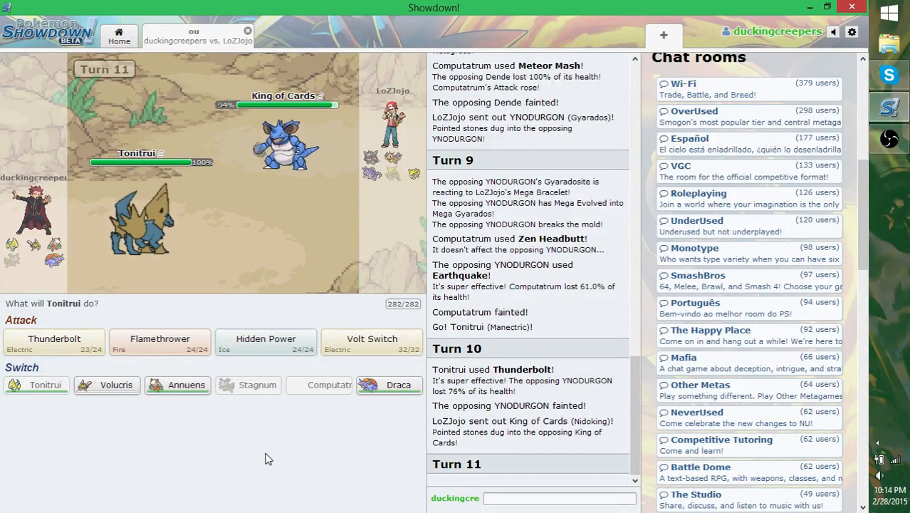
mouse_move(250, 427)
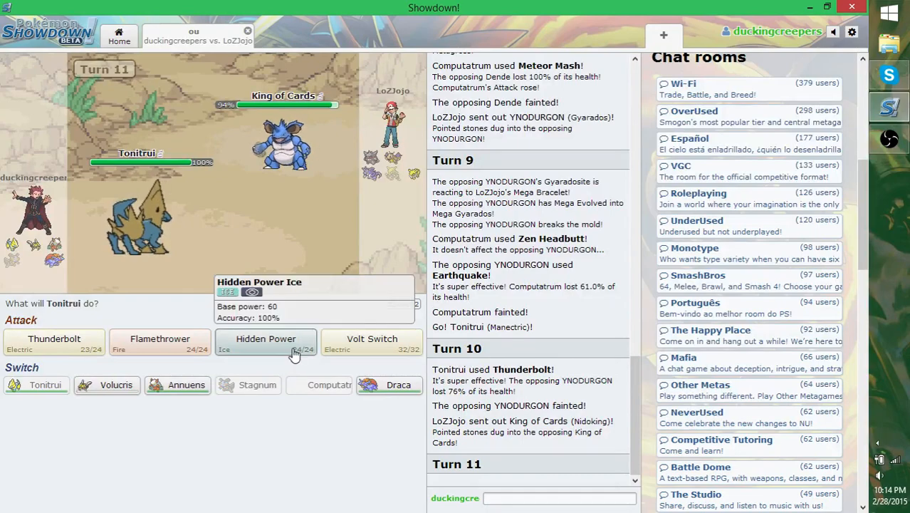
Step: Hit King of Cards with Hidden Power Ice, then send in Draca after Tonitrui faints
click(265, 342)
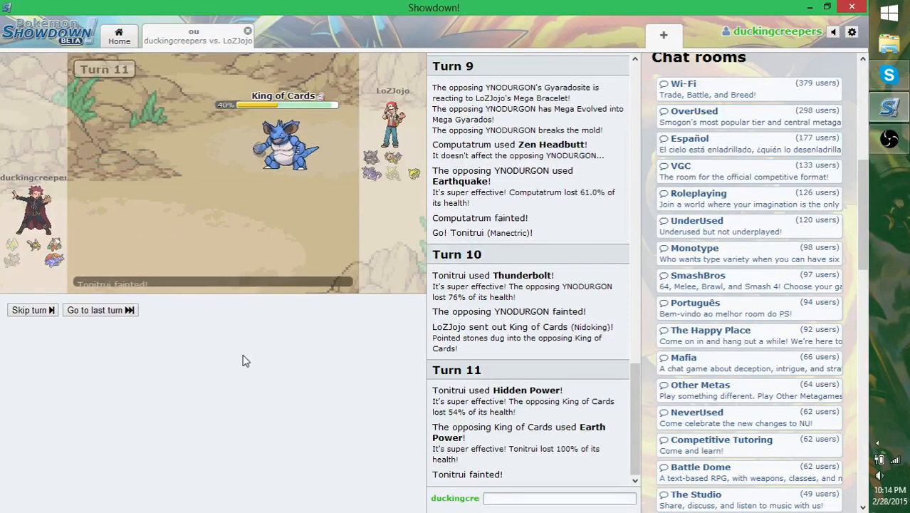
mouse_move(398, 336)
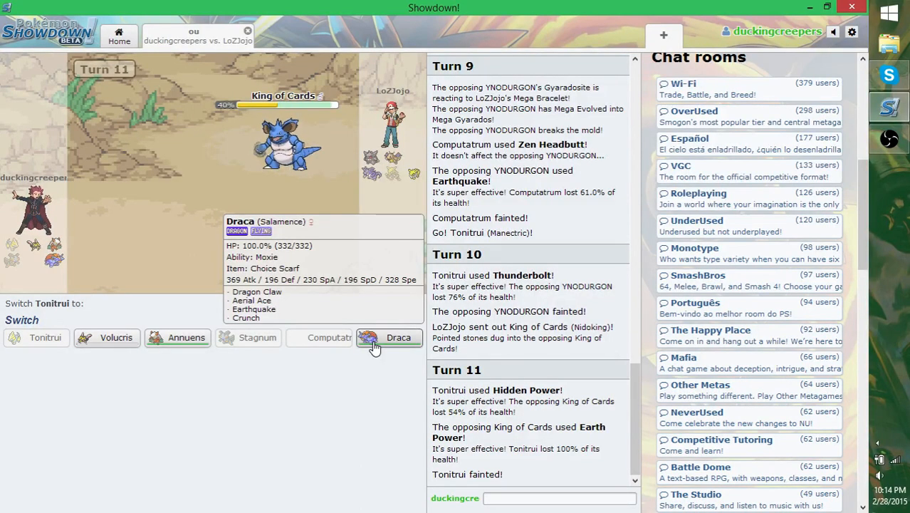
click(398, 336)
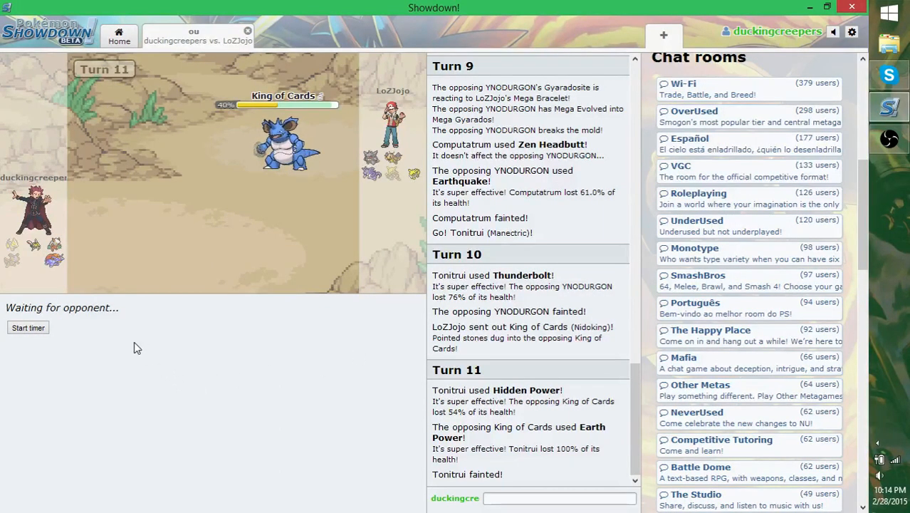
mouse_move(283, 145)
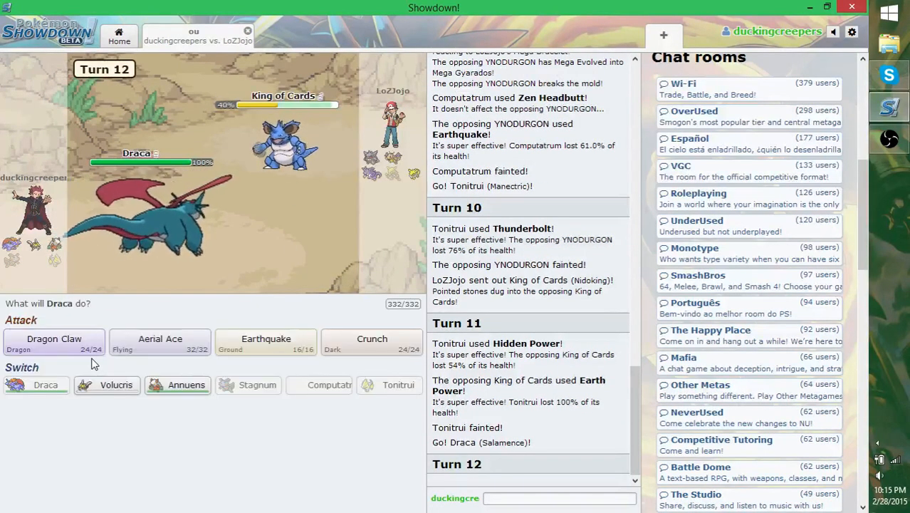
Step: Have Draca the Salamence knock out King of Cards with Dragon Claw
click(54, 341)
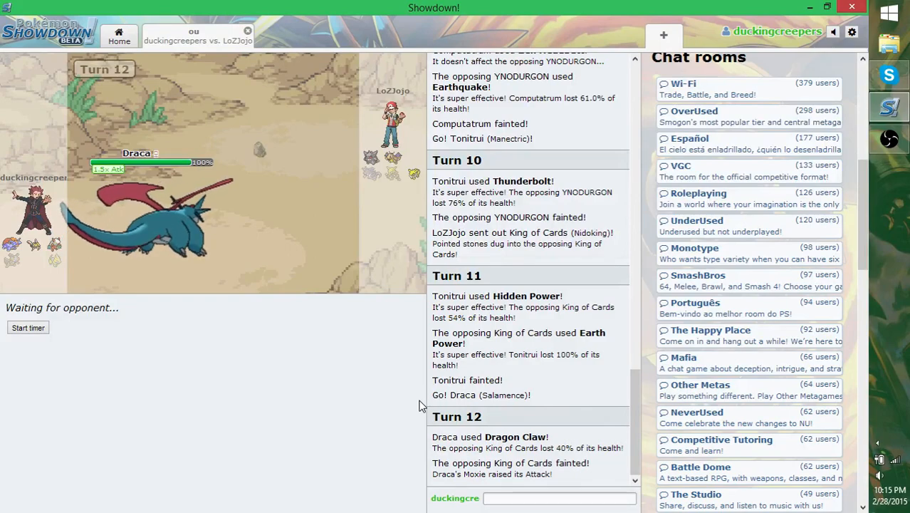
mouse_move(157, 235)
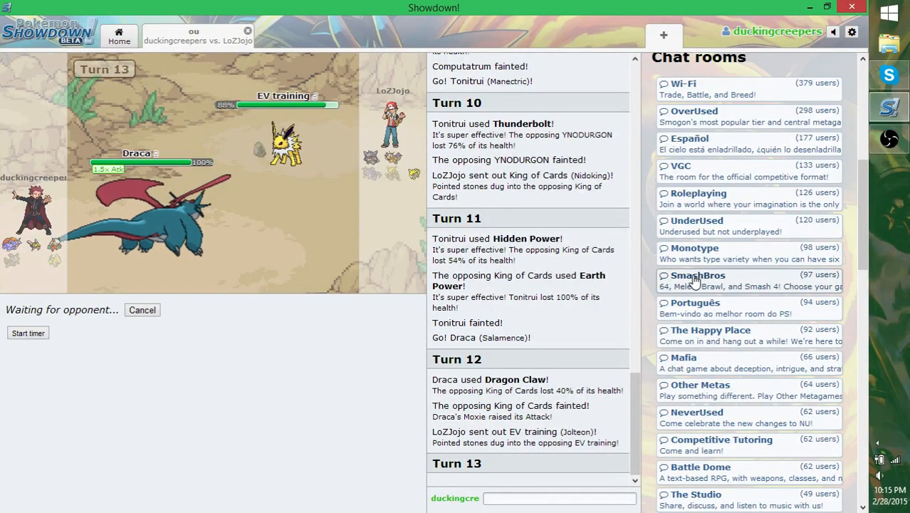
mouse_move(164, 207)
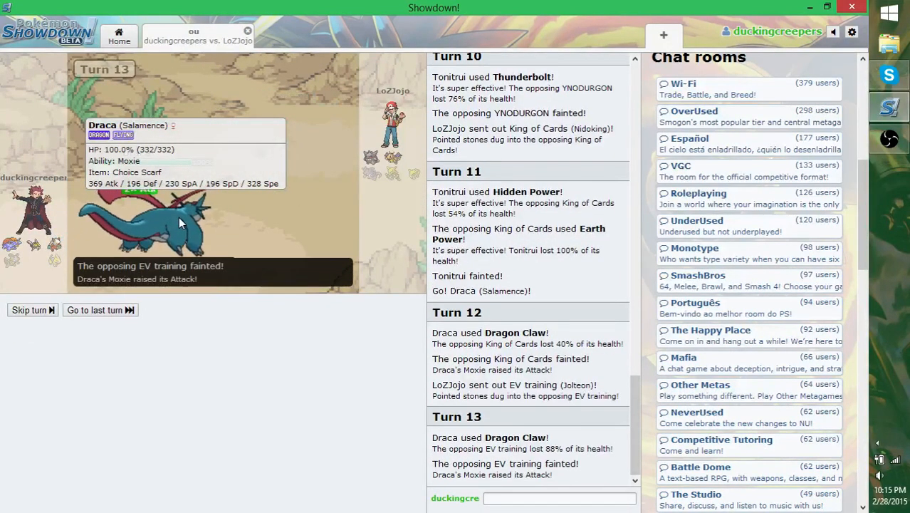
Step: Let turn 13 play out as Draca's Dragon Claw faints Jolteon and Moxie raises Attack
click(31, 311)
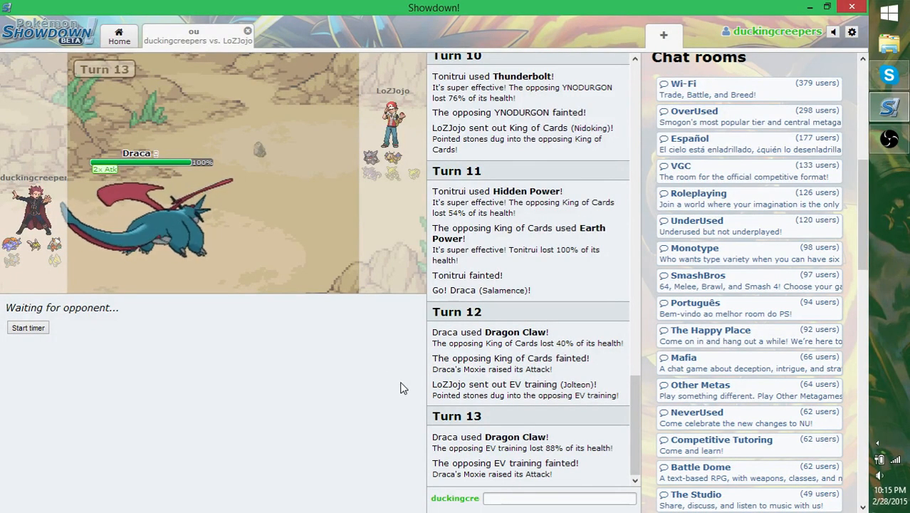
mouse_move(601, 363)
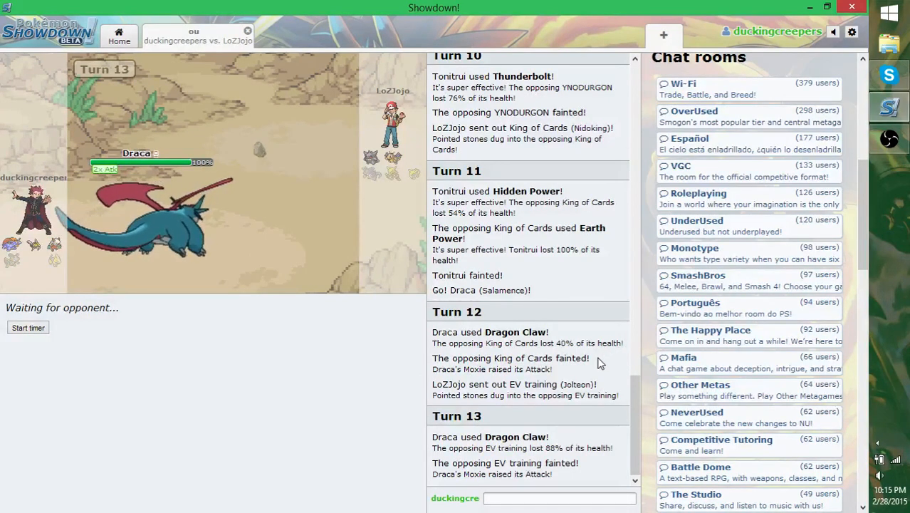
mouse_move(625, 328)
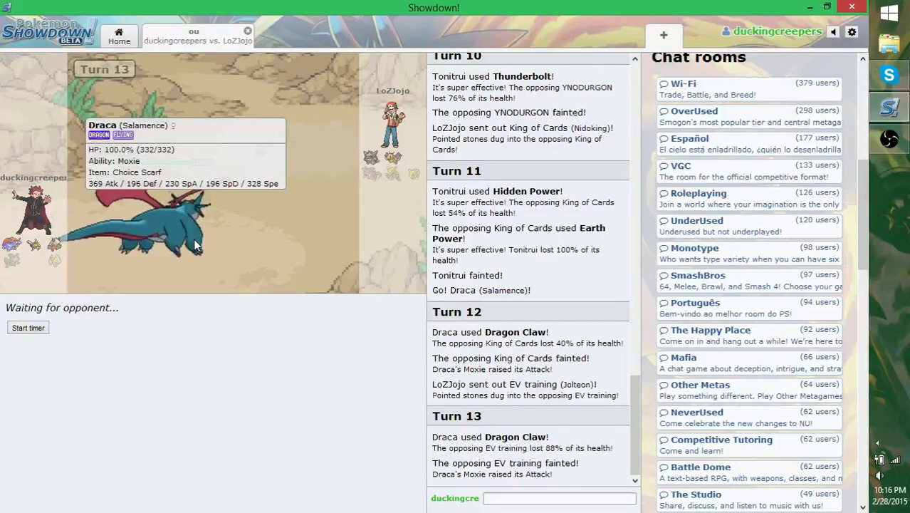
mouse_move(299, 285)
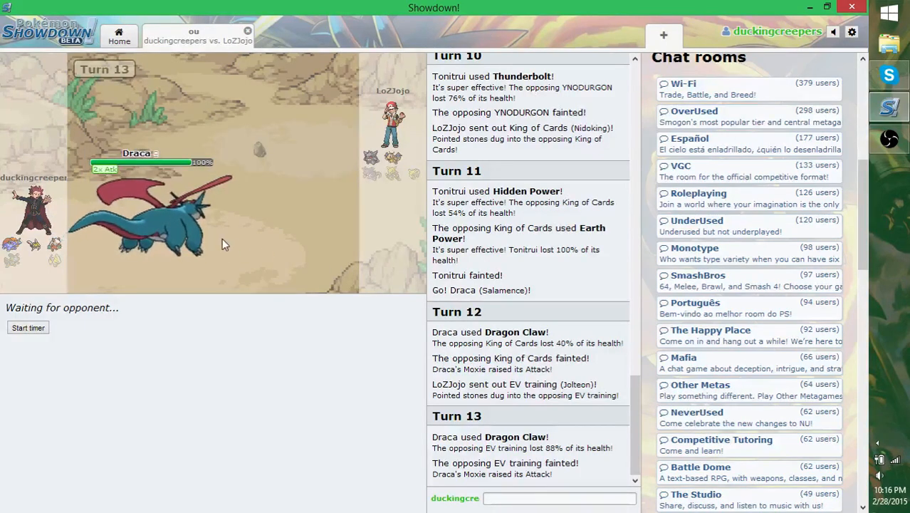
mouse_move(182, 245)
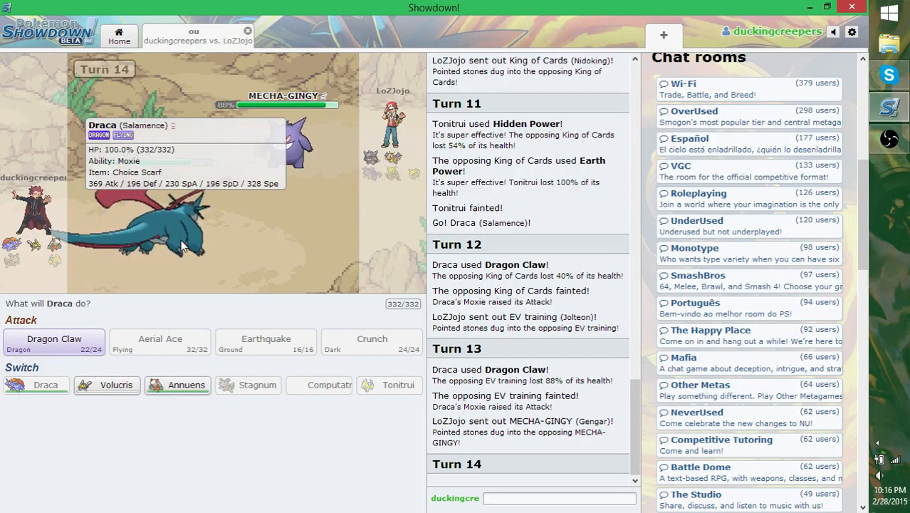
Step: Use Dragon Claw with Draca against MECHA-GINGY the Gengar on turn 14
click(54, 342)
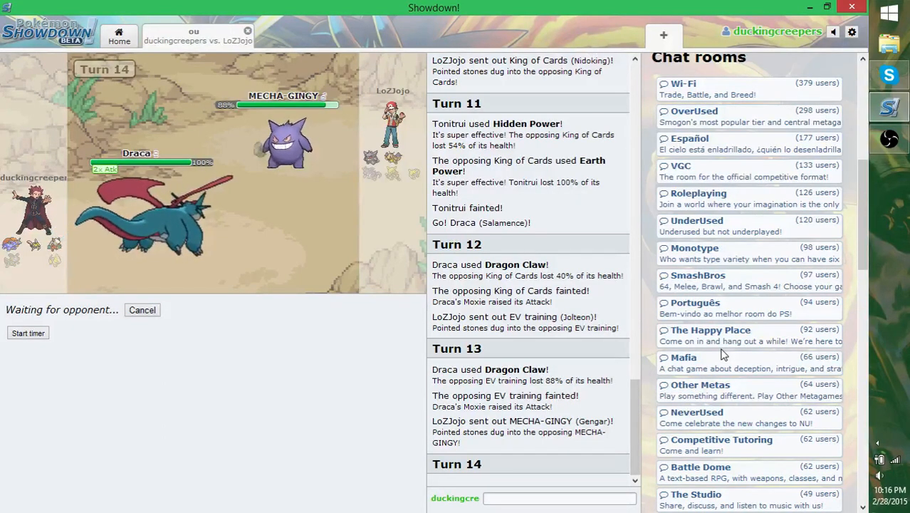
mouse_move(642, 385)
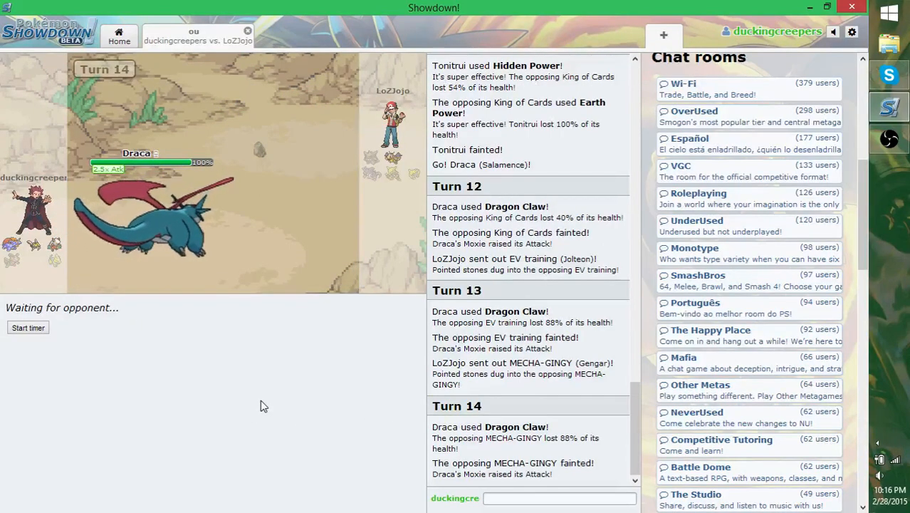
mouse_move(199, 334)
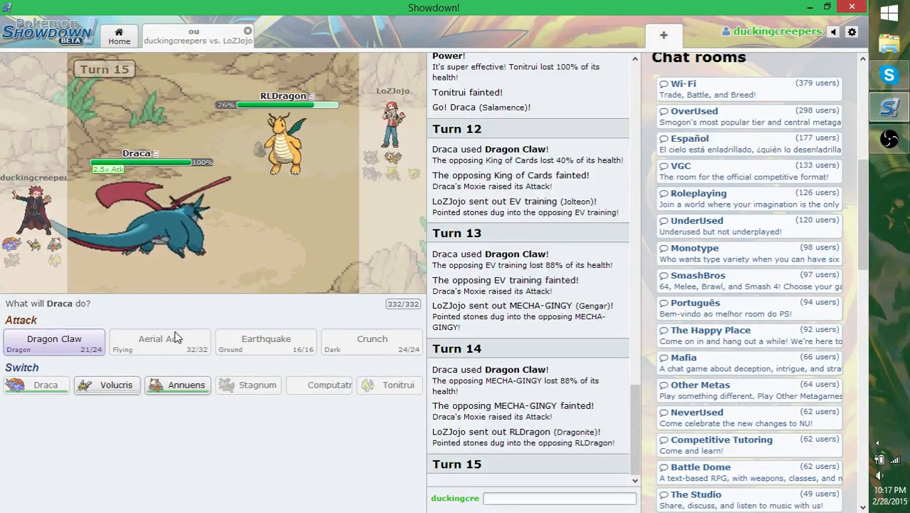
mouse_move(55, 340)
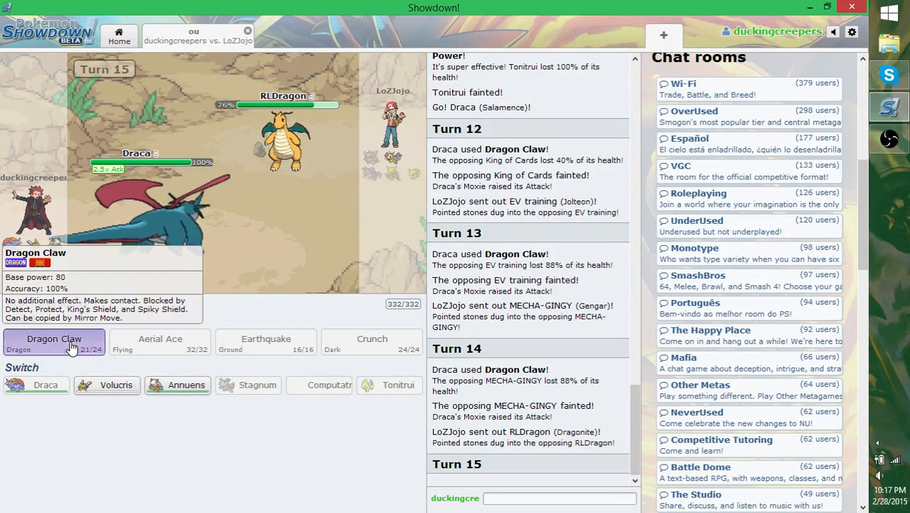
Step: Use Dragon Claw against RLDragon the Dragonite on turn 15 to win the battle
click(55, 339)
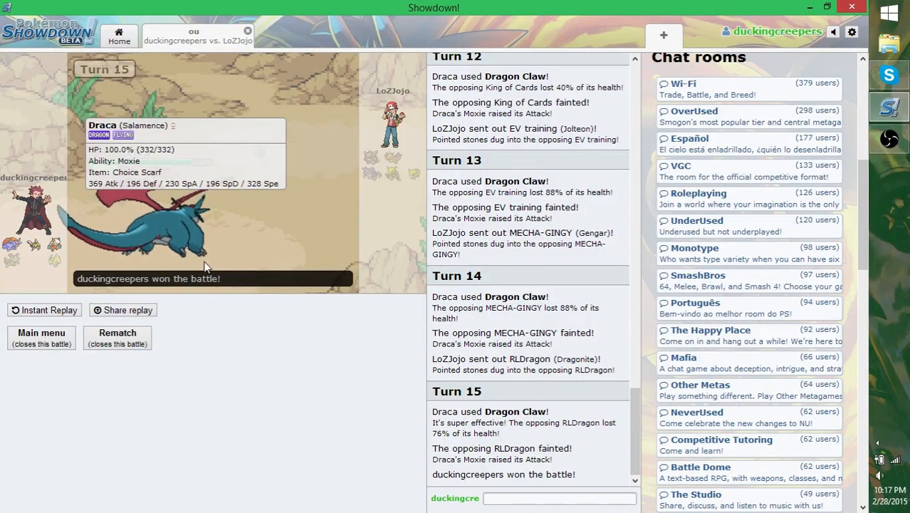
mouse_move(348, 299)
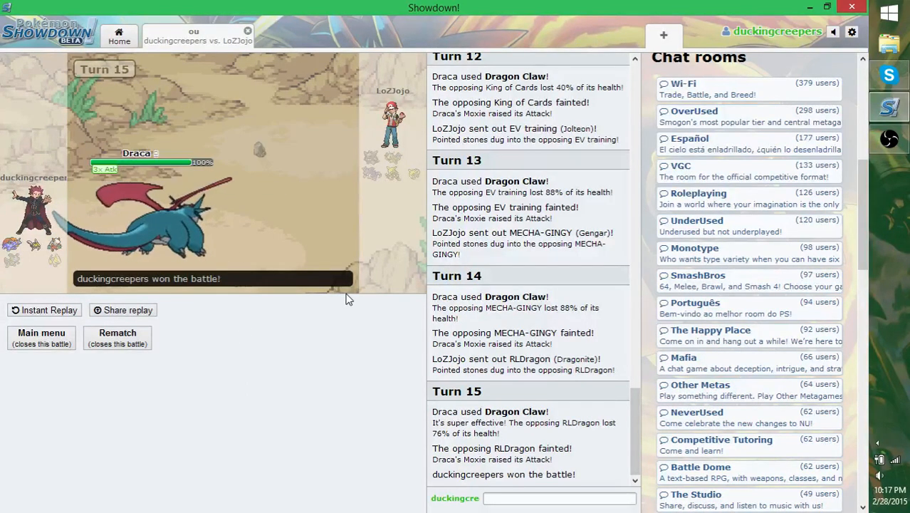
mouse_move(382, 273)
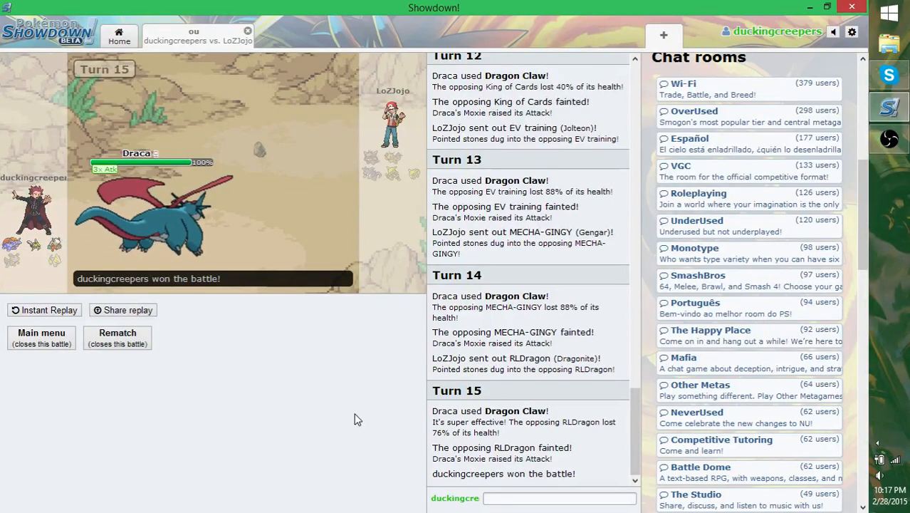
mouse_move(322, 416)
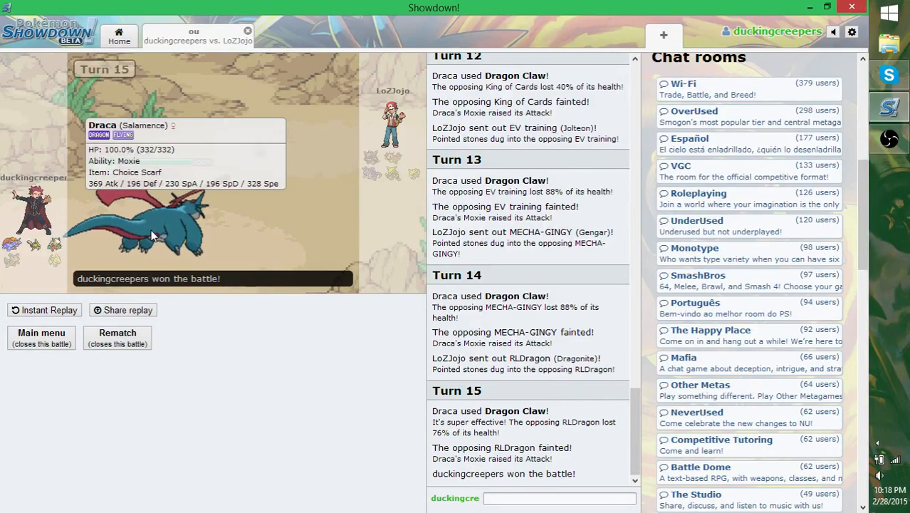
mouse_move(615, 333)
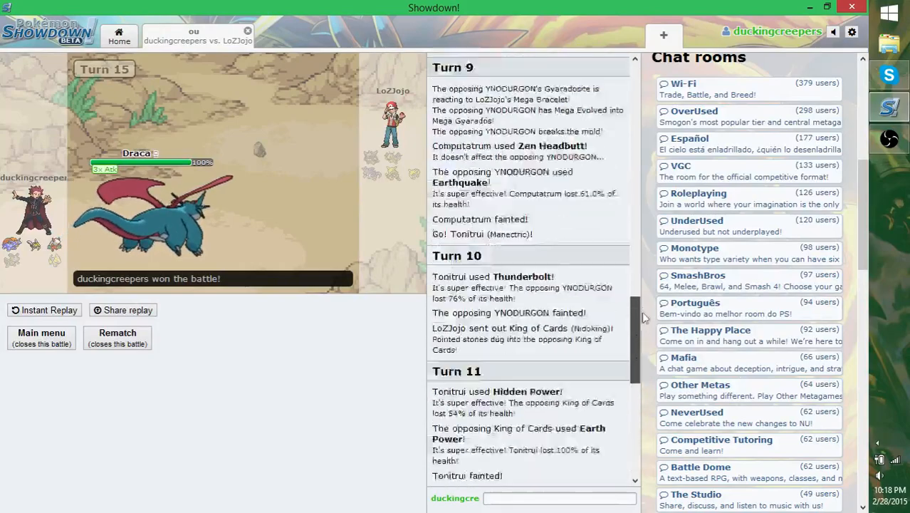
scroll(down, 3)
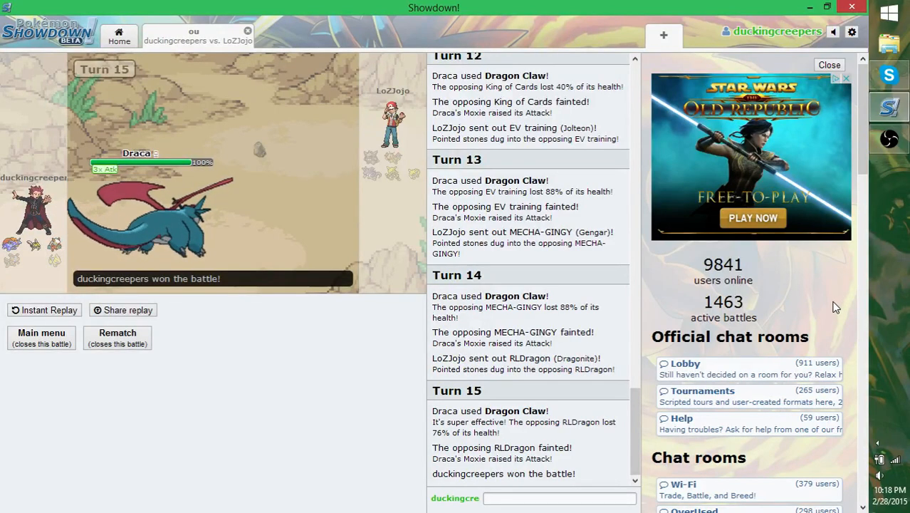
mouse_move(819, 354)
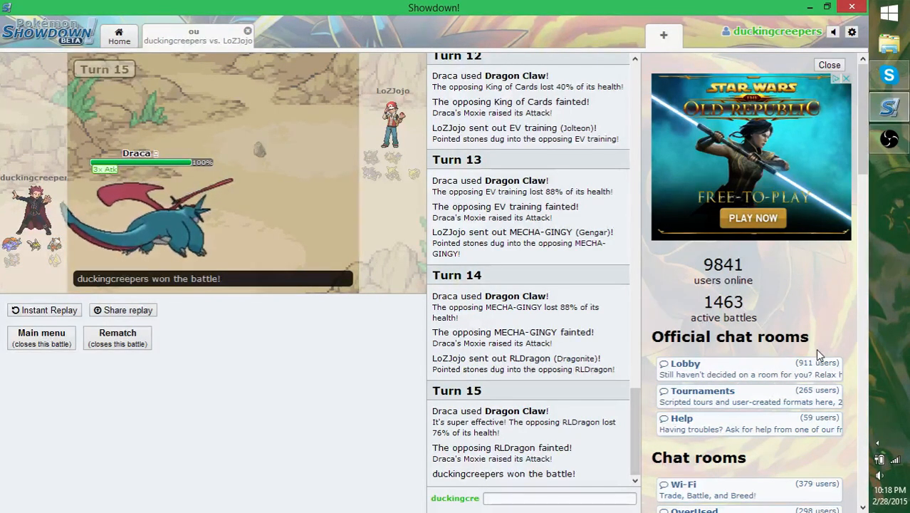